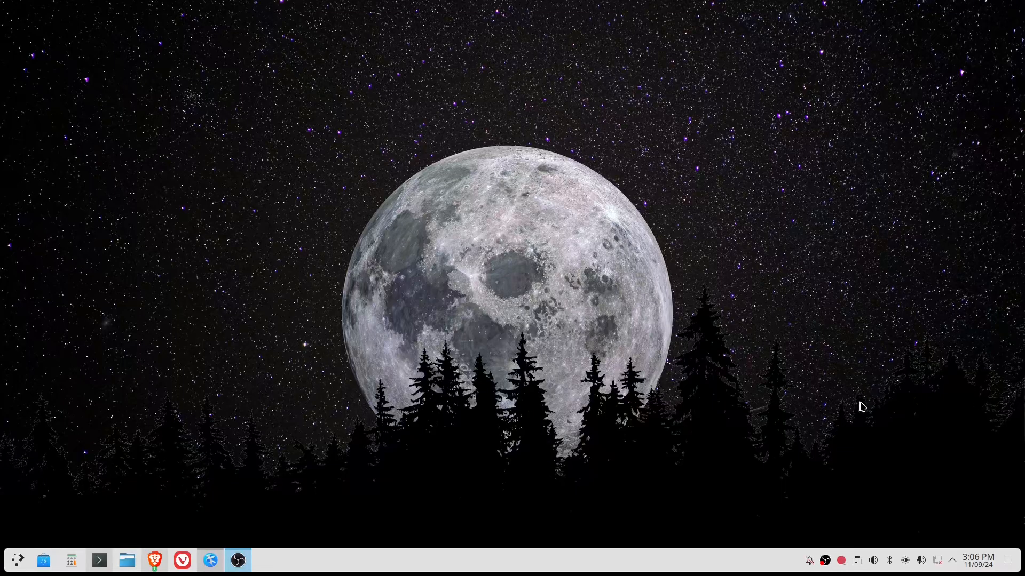
pyautogui.moveTo(943, 553)
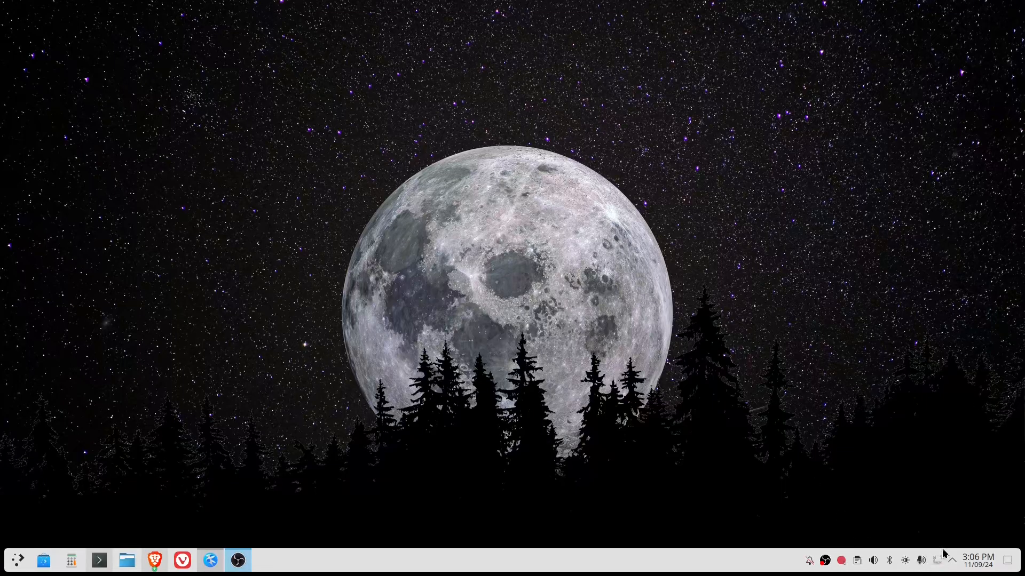
# Check the network connection list and its settings, then close the settings window.
pyautogui.click(889, 561)
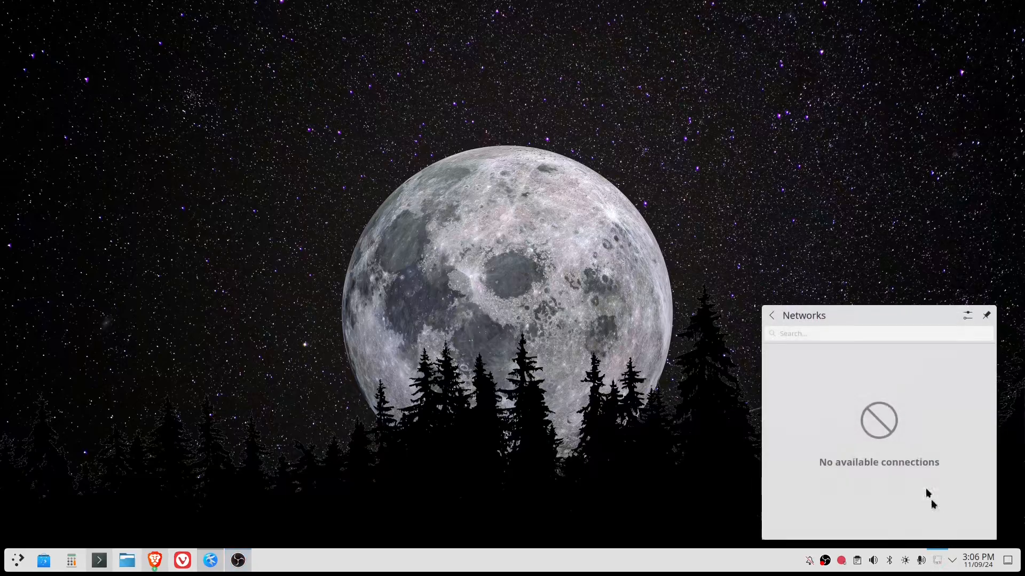
pyautogui.moveTo(912, 390)
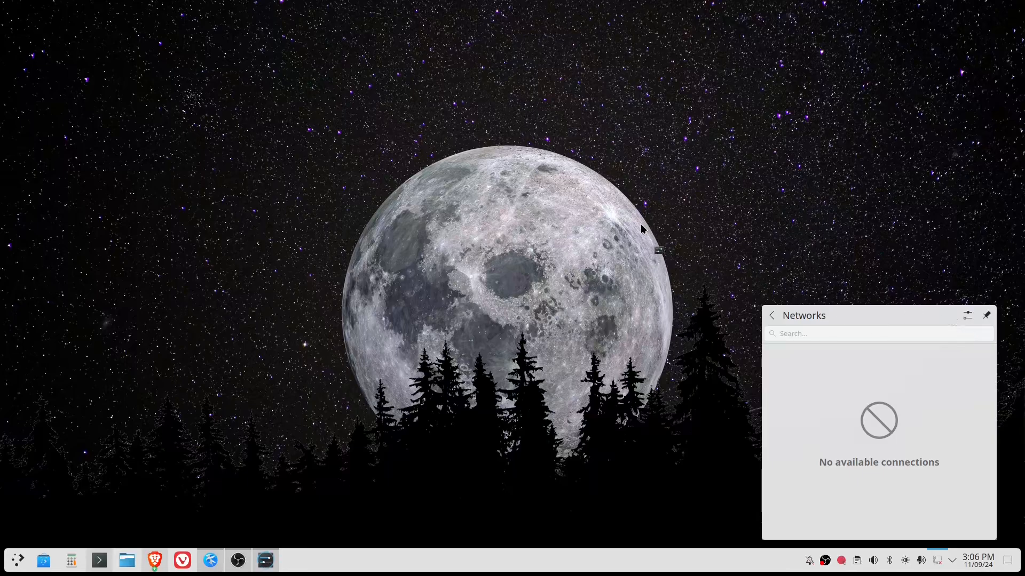
pyautogui.click(966, 315)
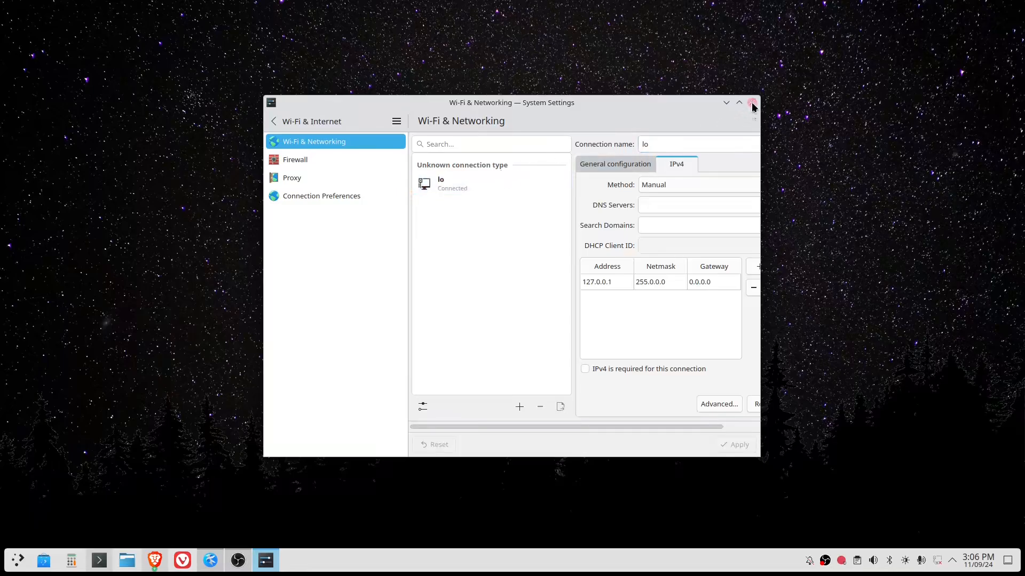
pyautogui.click(751, 102)
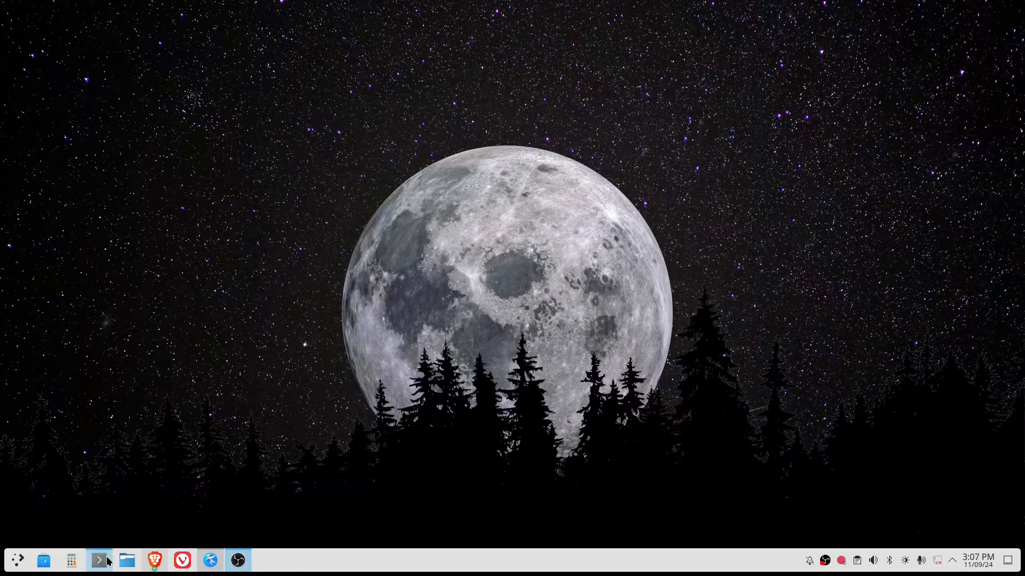
# Open Konsole and type lspci -nnk | grep -i network at the prompt.
pyautogui.click(98, 560)
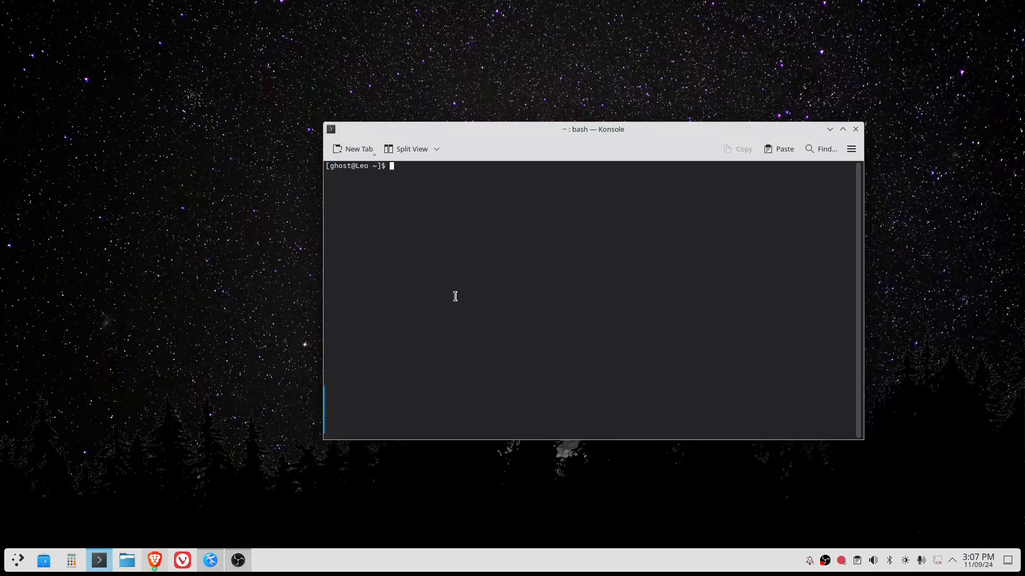
pyautogui.write('nmc')
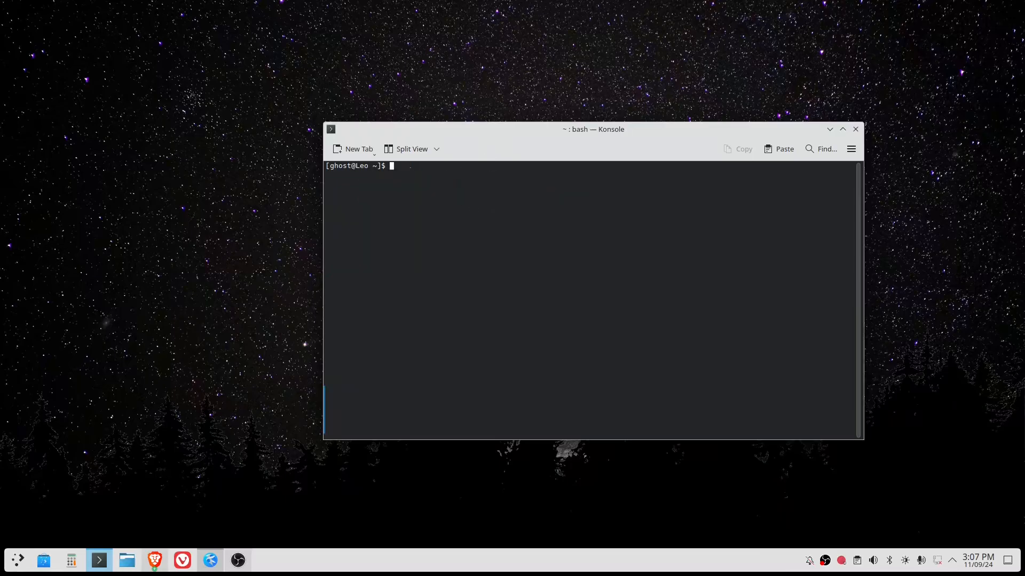
pyautogui.write('l')
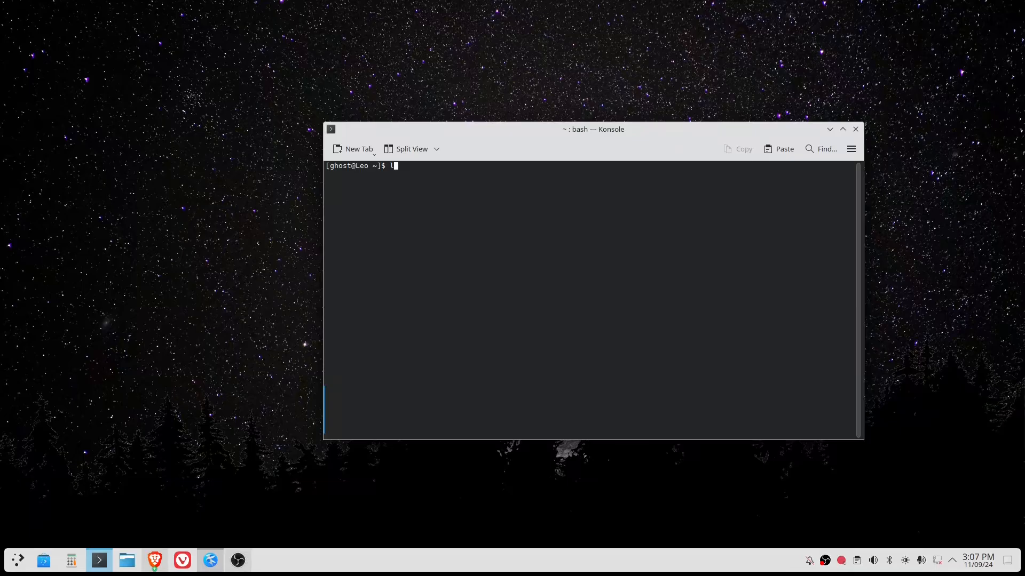
pyautogui.write('spci -nn')
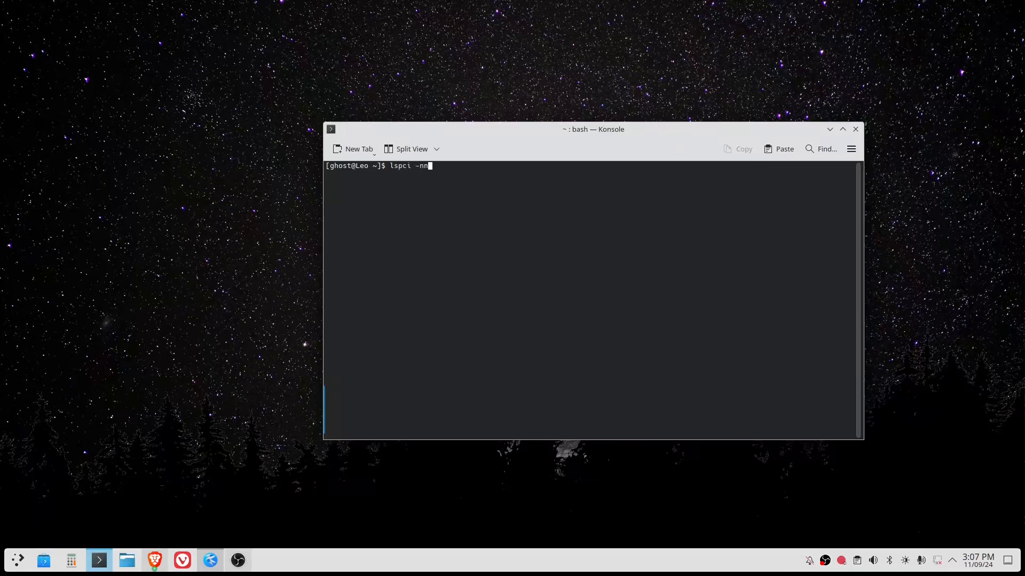
pyautogui.write('k')
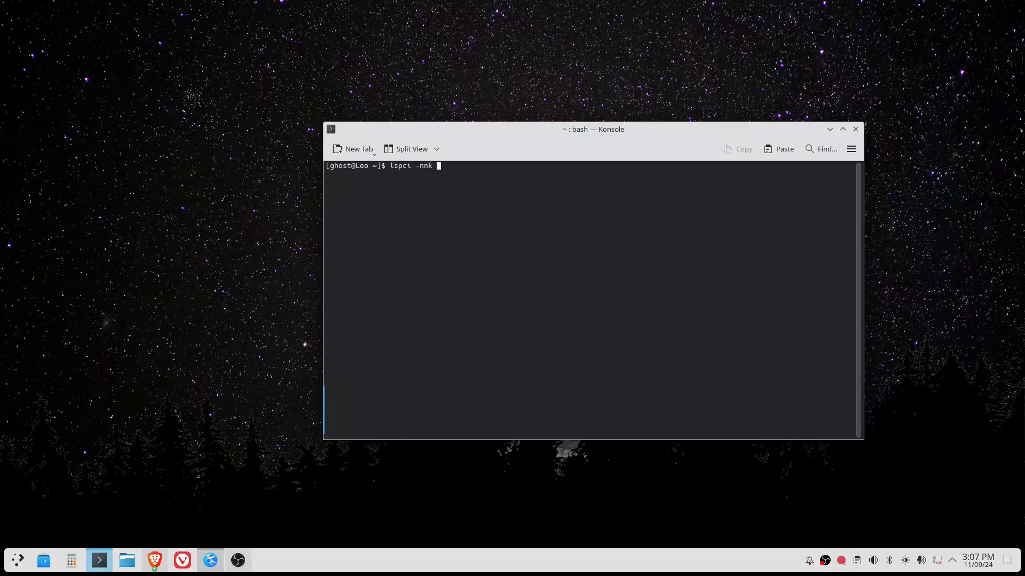
pyautogui.write('| g')
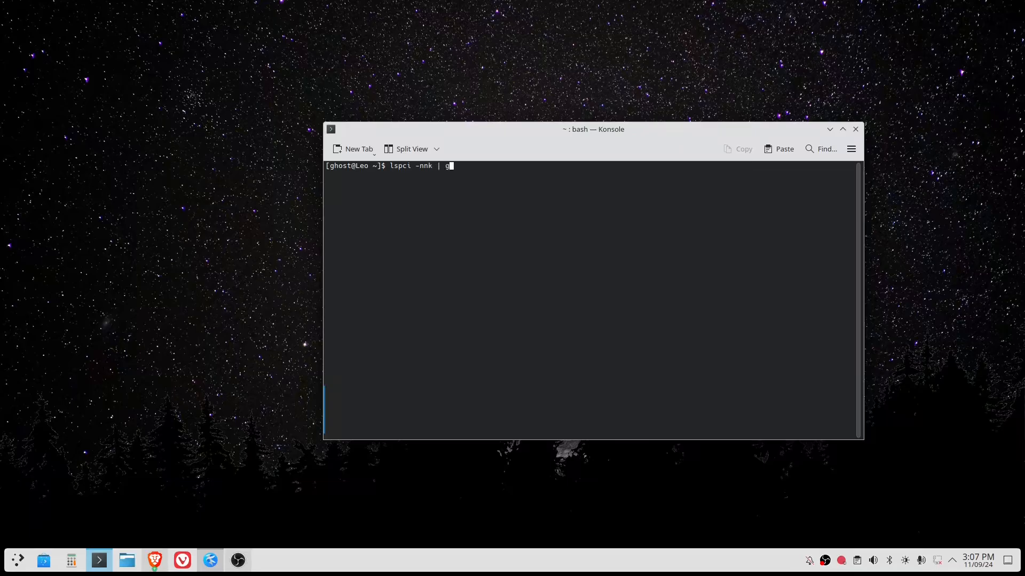
pyautogui.write('rep')
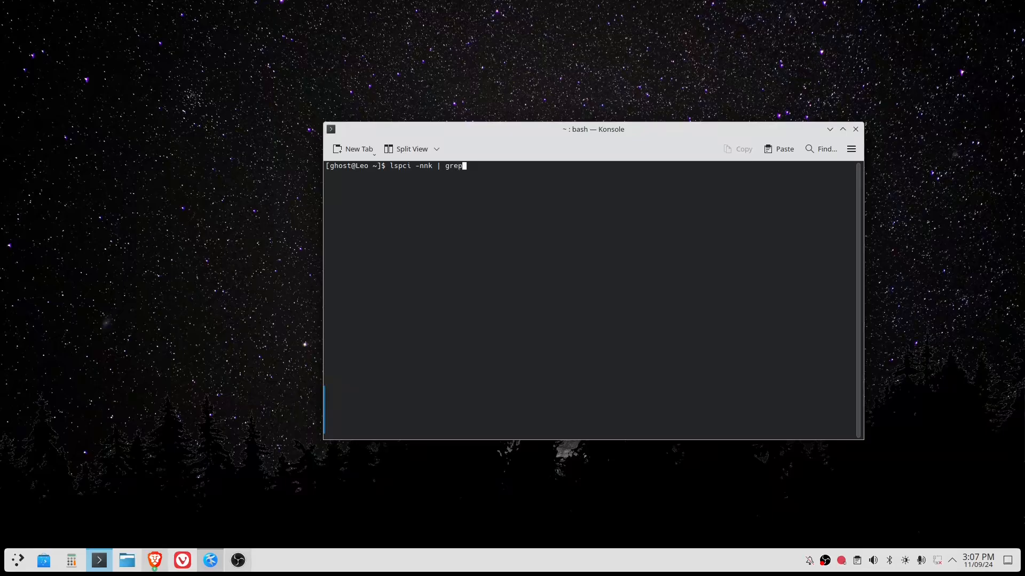
pyautogui.write('-i')
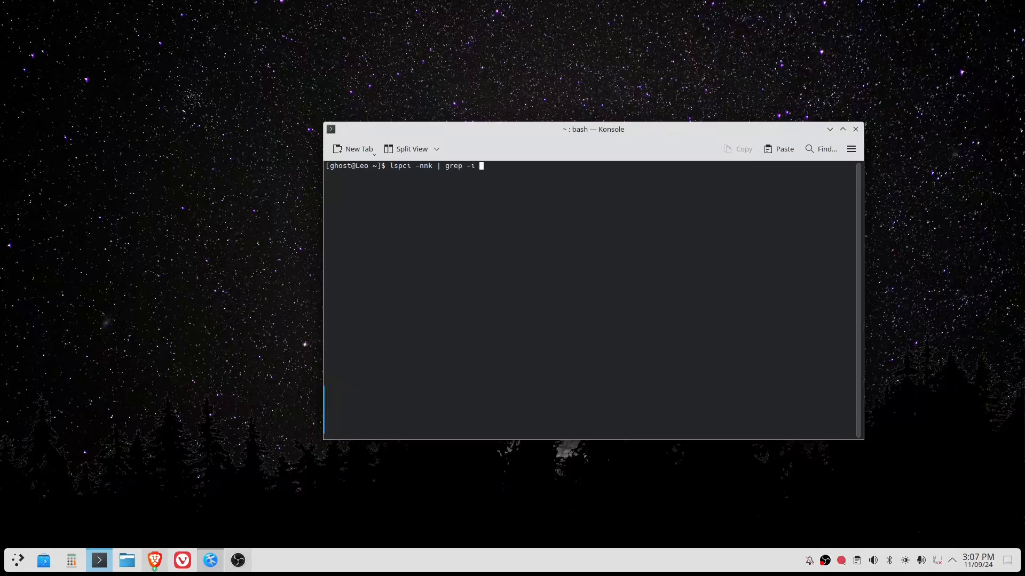
pyautogui.write('ne')
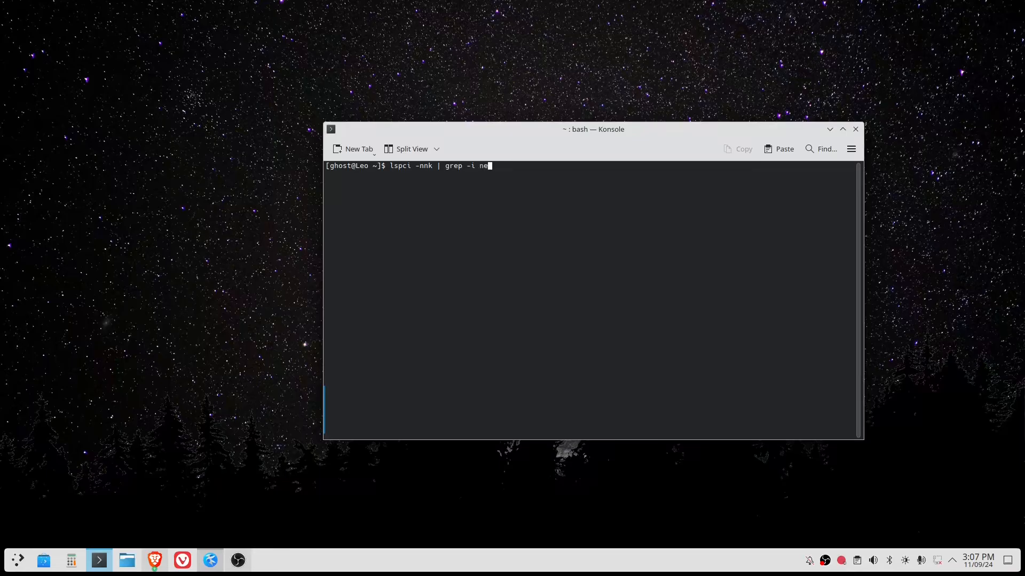
pyautogui.write('twork')
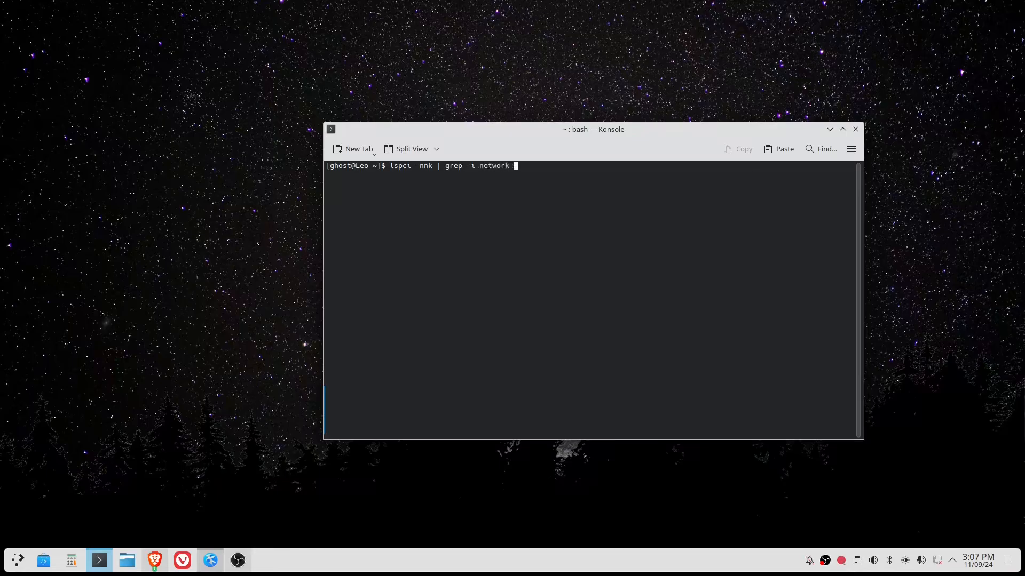
pyautogui.write('-A 3')
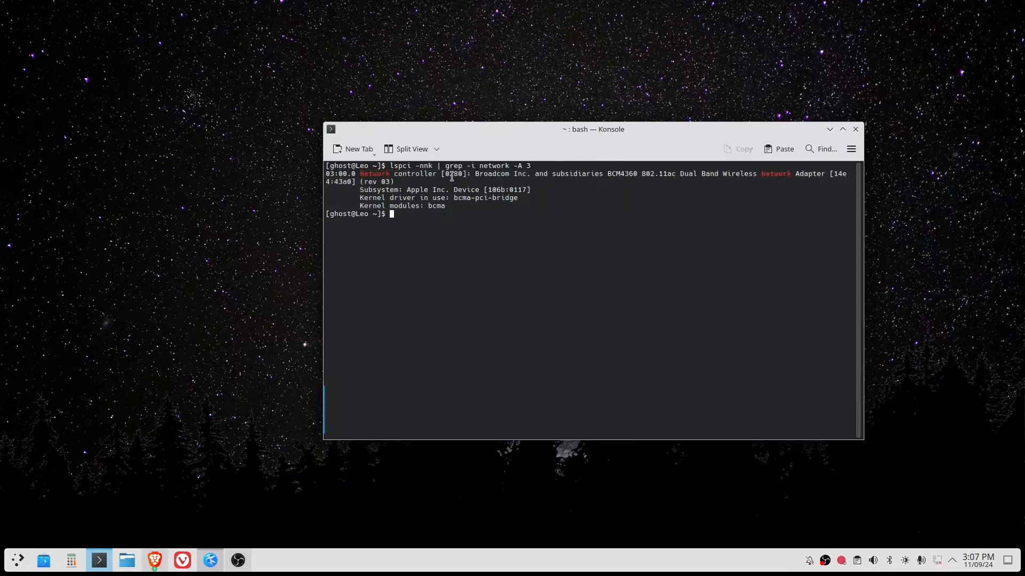
# Select words like Broadcom in the BCM4360 adapter output to inspect it.
pyautogui.doubleClick(491, 173)
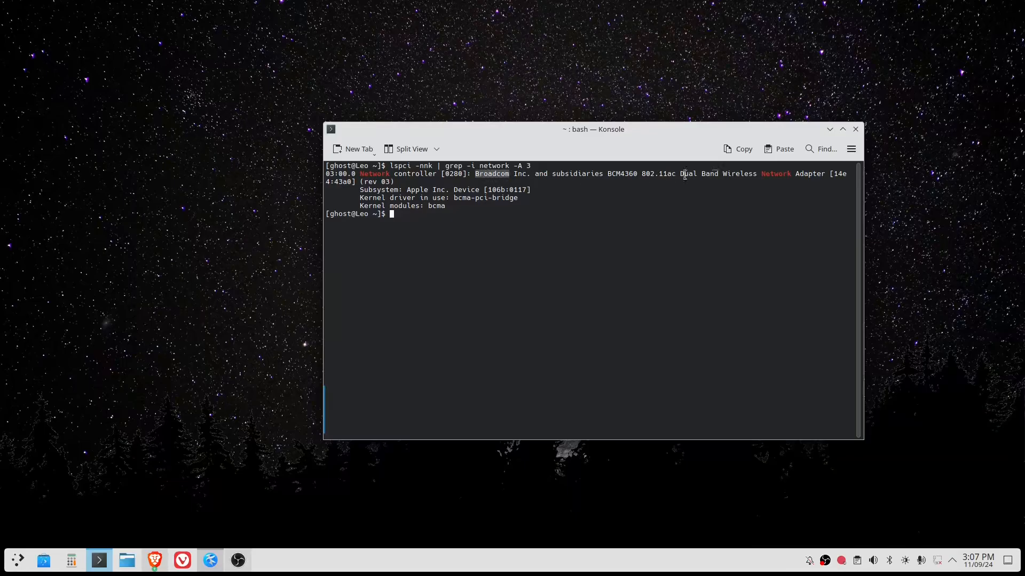
pyautogui.doubleClick(655, 173)
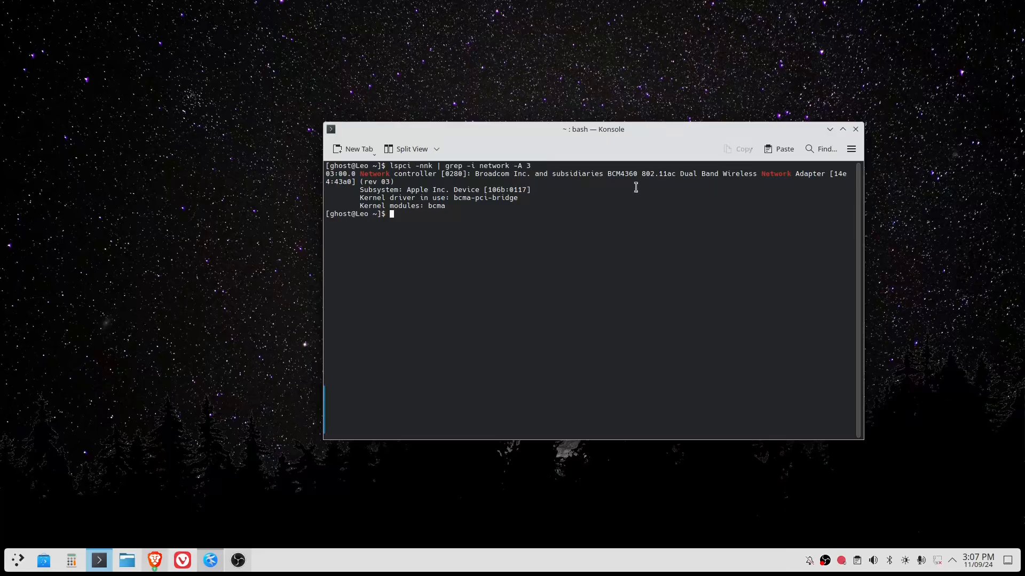
pyautogui.moveTo(481, 245)
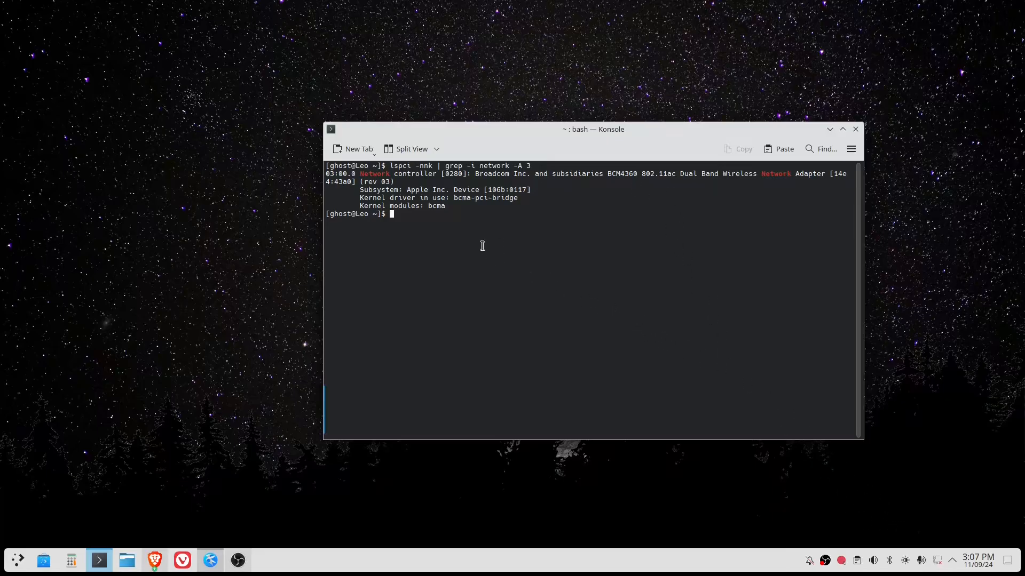
pyautogui.moveTo(475, 170)
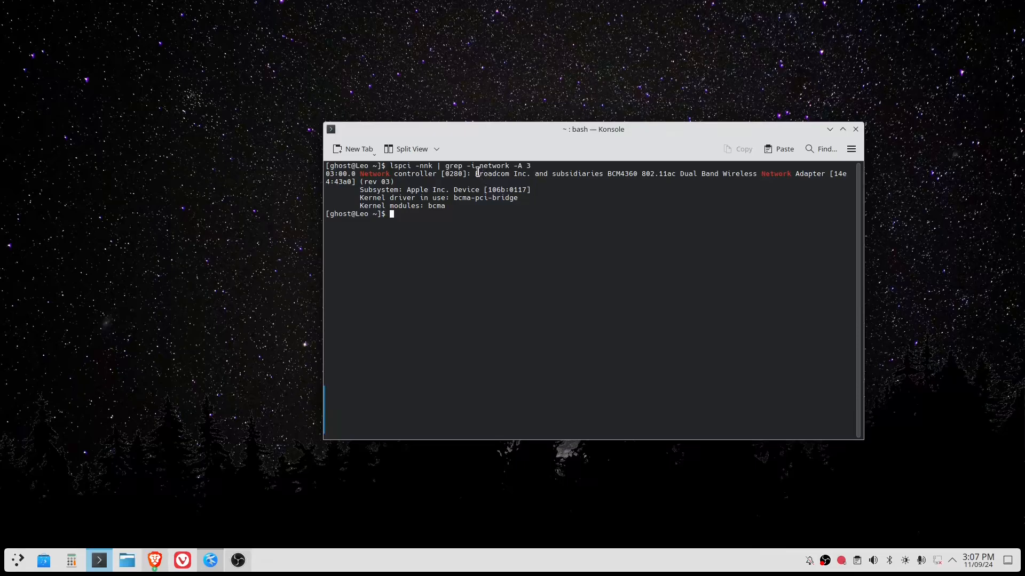
pyautogui.moveTo(944, 564)
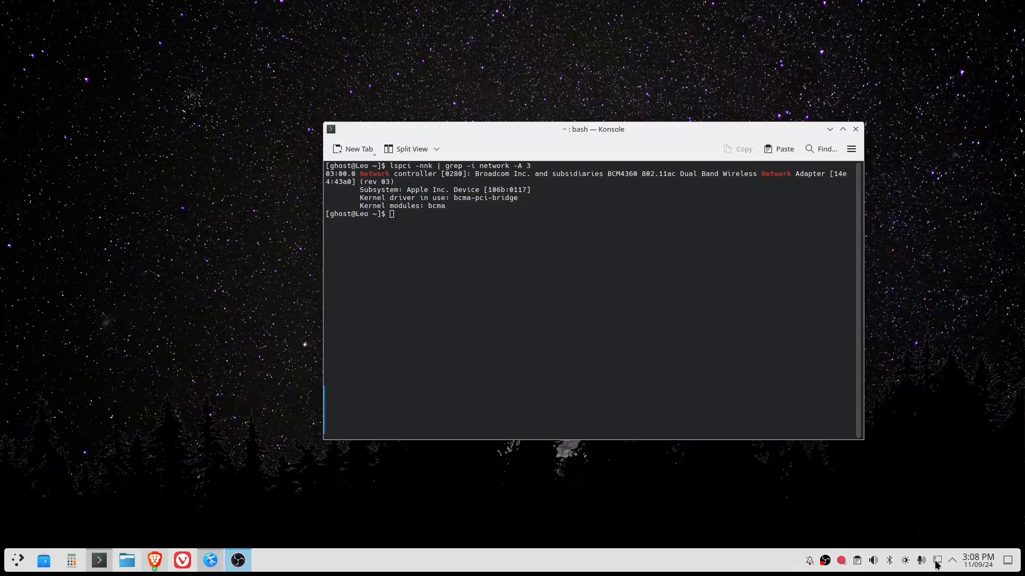
pyautogui.click(937, 561)
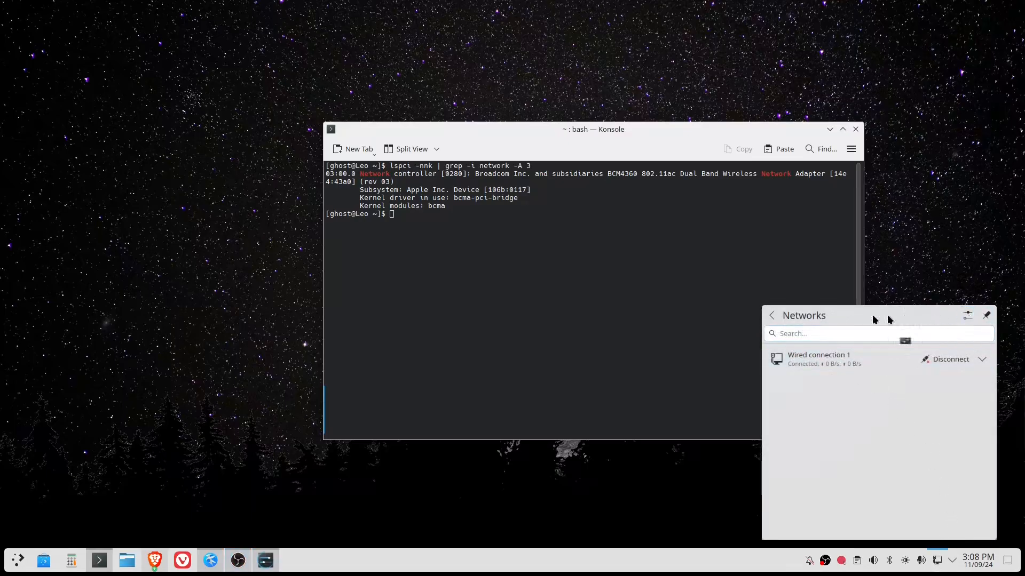
pyautogui.click(967, 315)
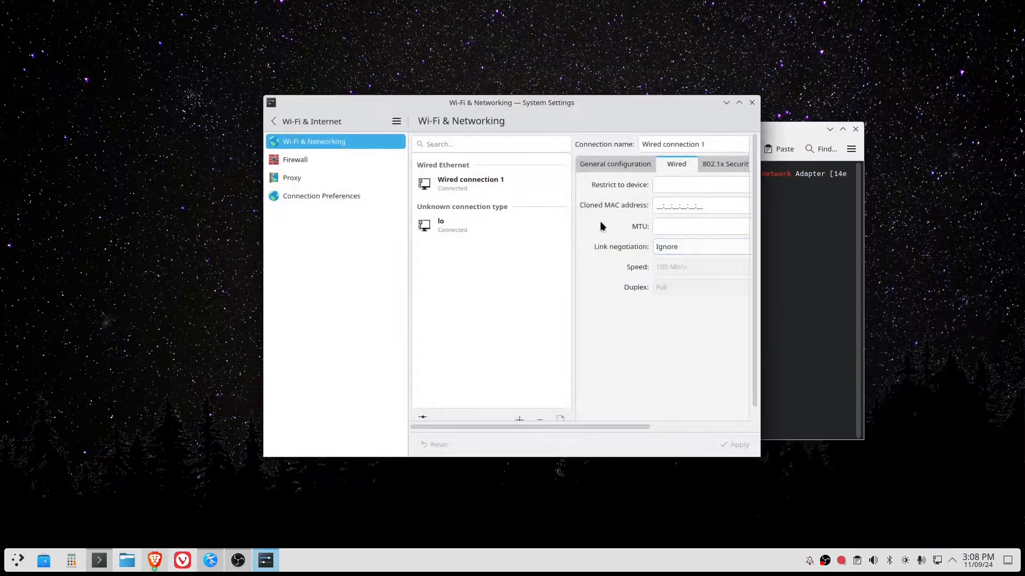
pyautogui.moveTo(427, 171)
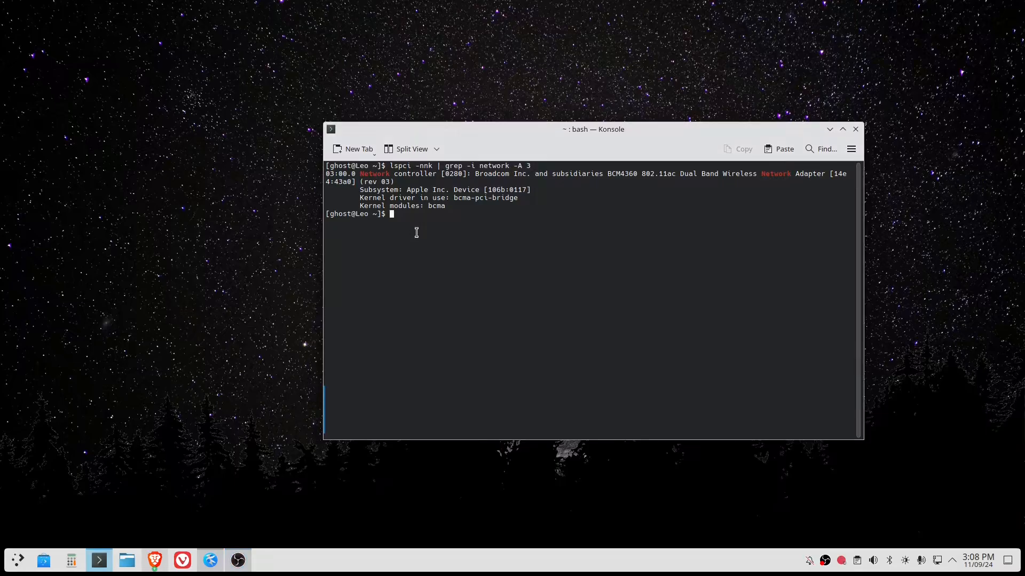
pyautogui.moveTo(489, 173)
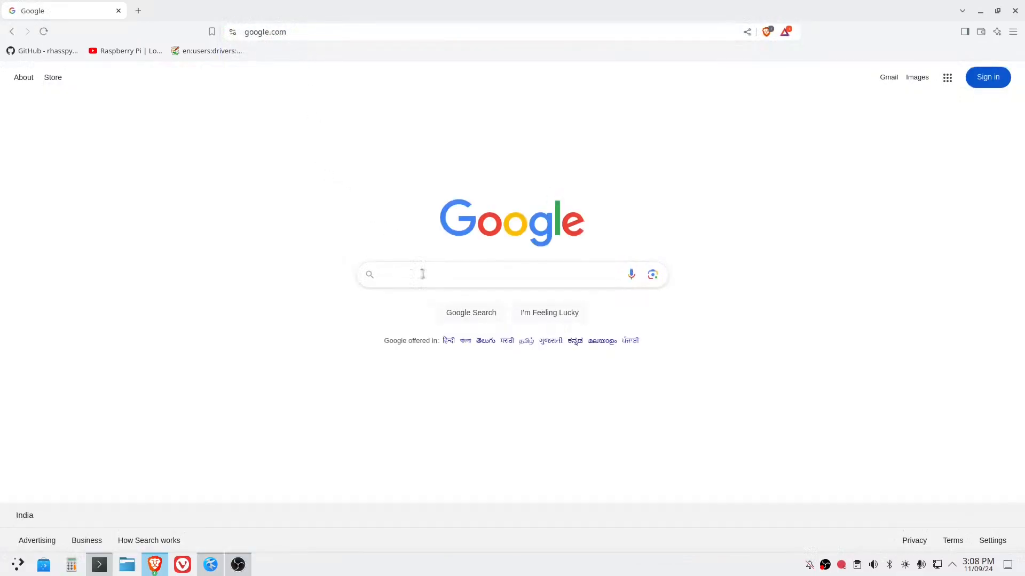
# Type 'Broadcom arch linux' into Google's search box in Brave.
pyautogui.write('Broadcom arch linux')
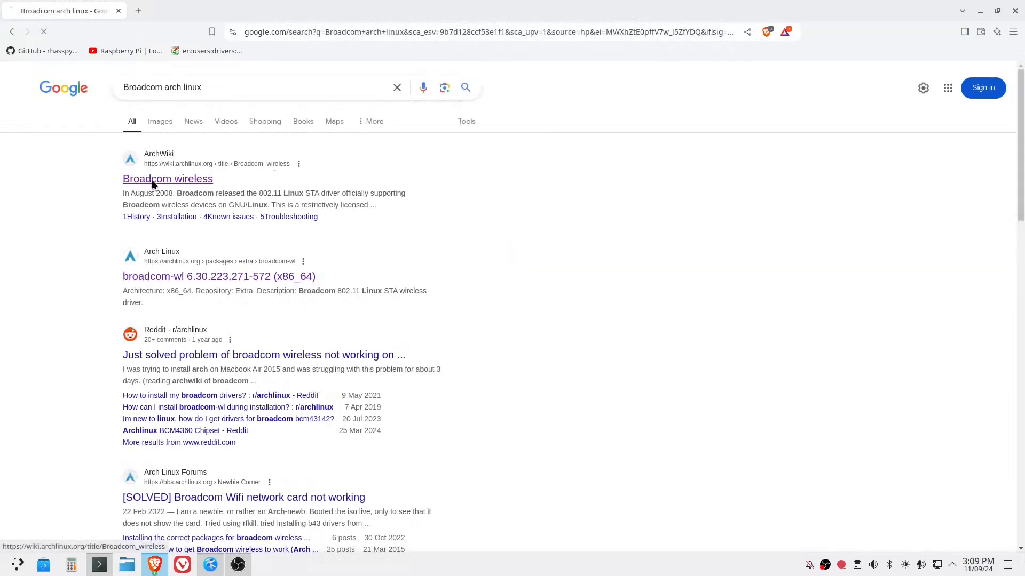
# Open the ArchWiki Broadcom wireless article and inspect its drivers table.
pyautogui.click(167, 178)
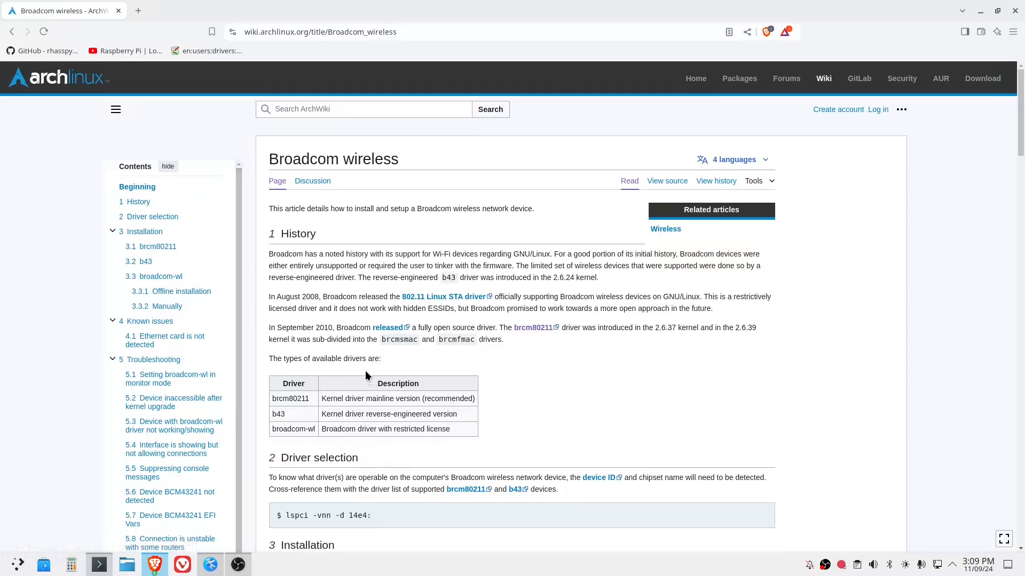
pyautogui.scroll(-3)
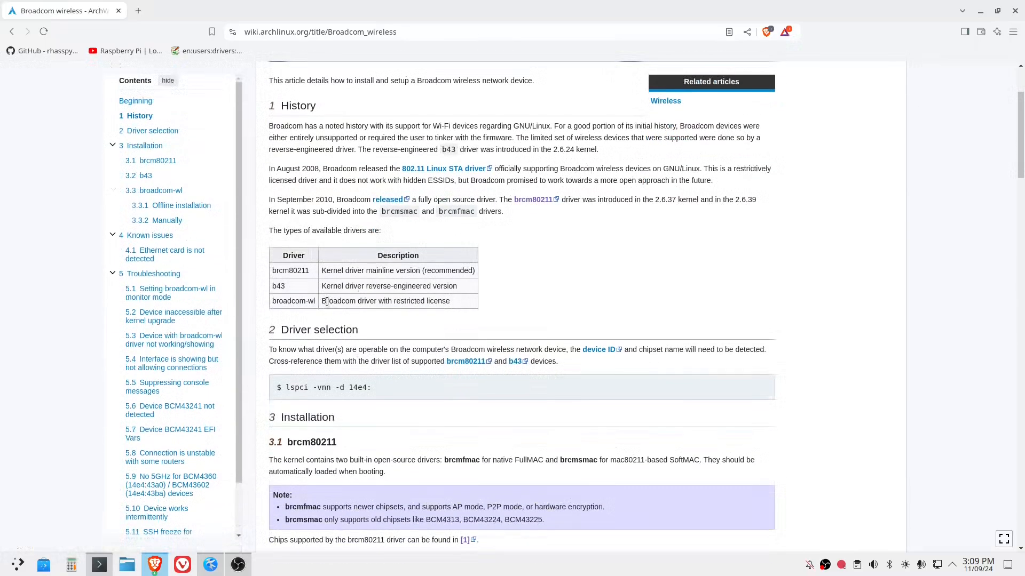
pyautogui.doubleClick(338, 301)
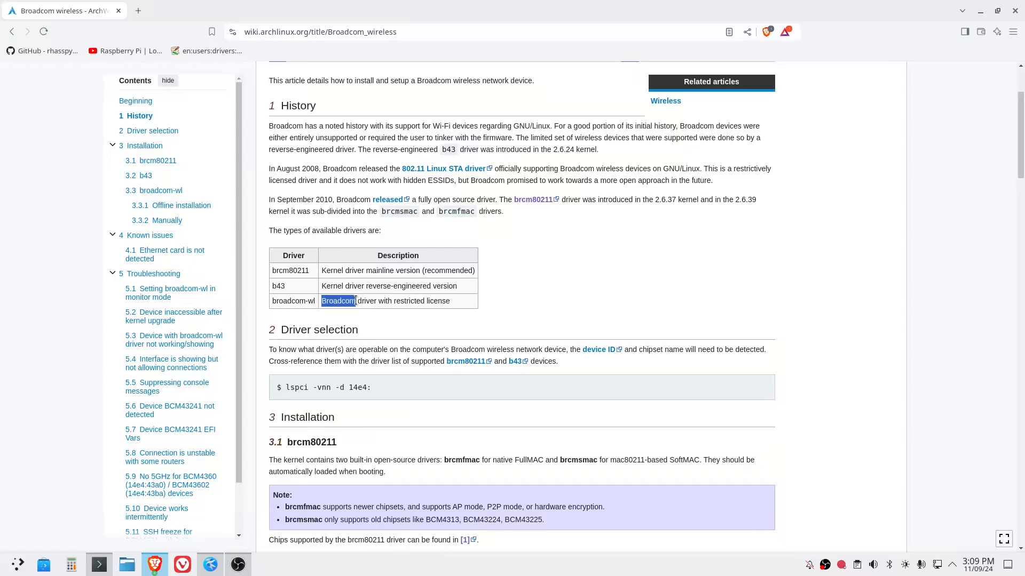
pyautogui.click(335, 301)
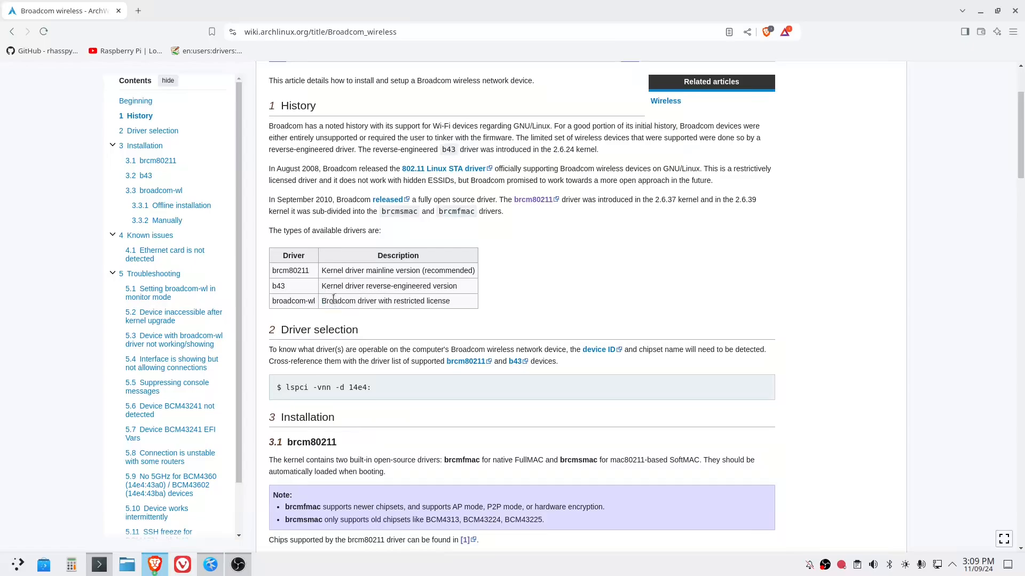
pyautogui.moveTo(367, 330)
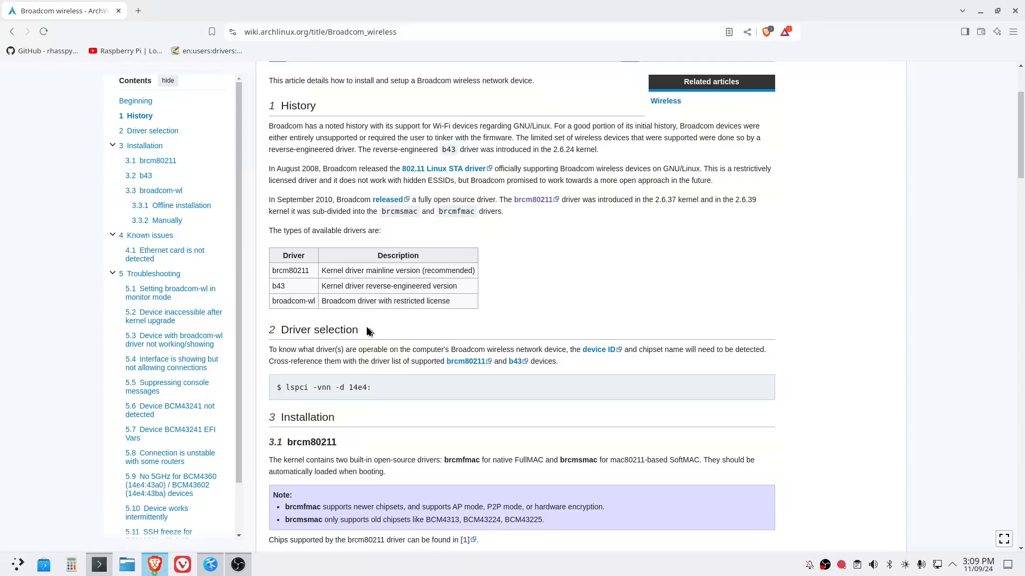
# Scroll to the broadcom-wl section and follow its package link.
pyautogui.scroll(-3)
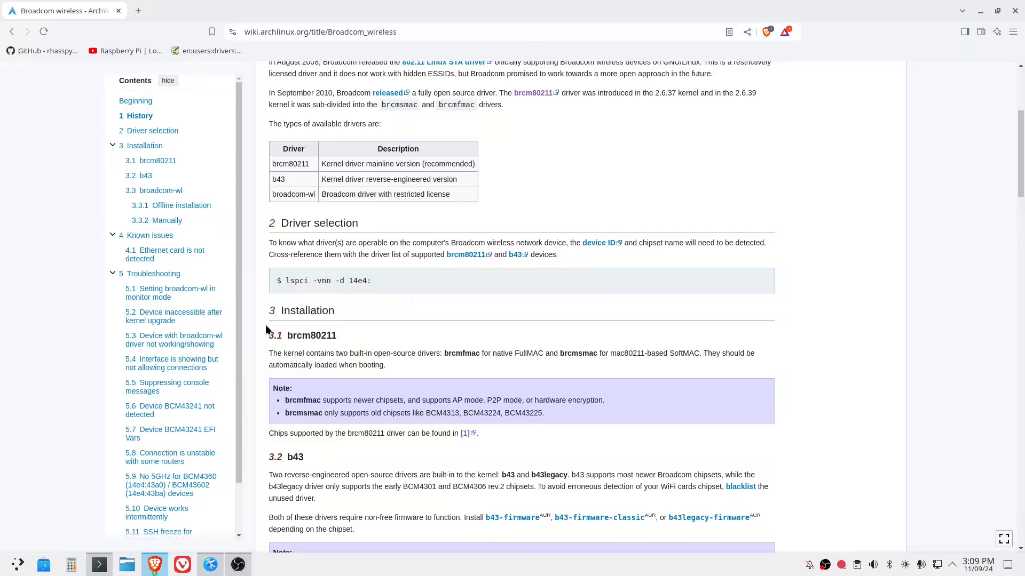
pyautogui.doubleClick(311, 335)
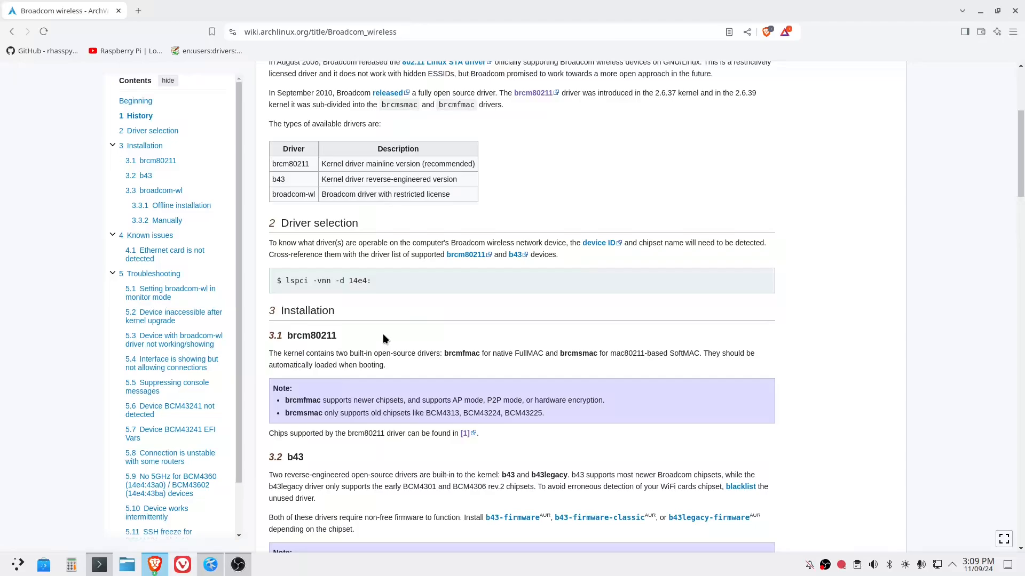
pyautogui.scroll(-3)
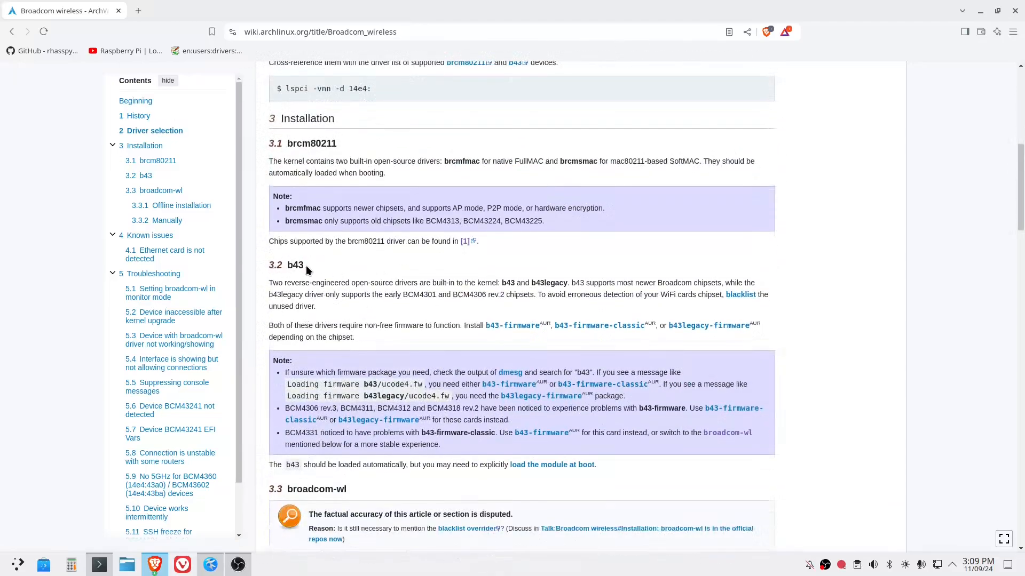
pyautogui.scroll(-3)
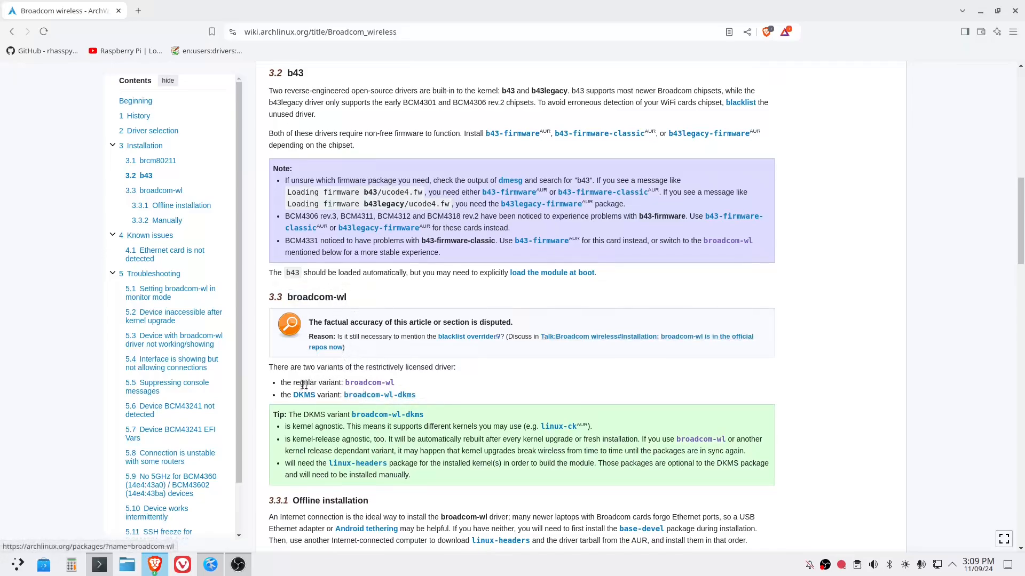
pyautogui.moveTo(279, 382); pyautogui.dragTo(348, 382)
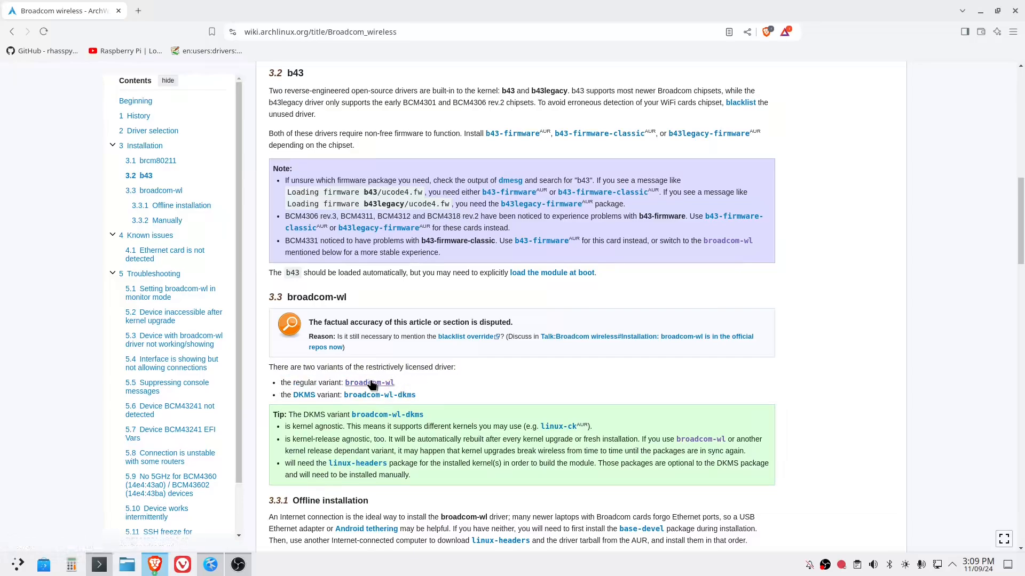
pyautogui.click(369, 382)
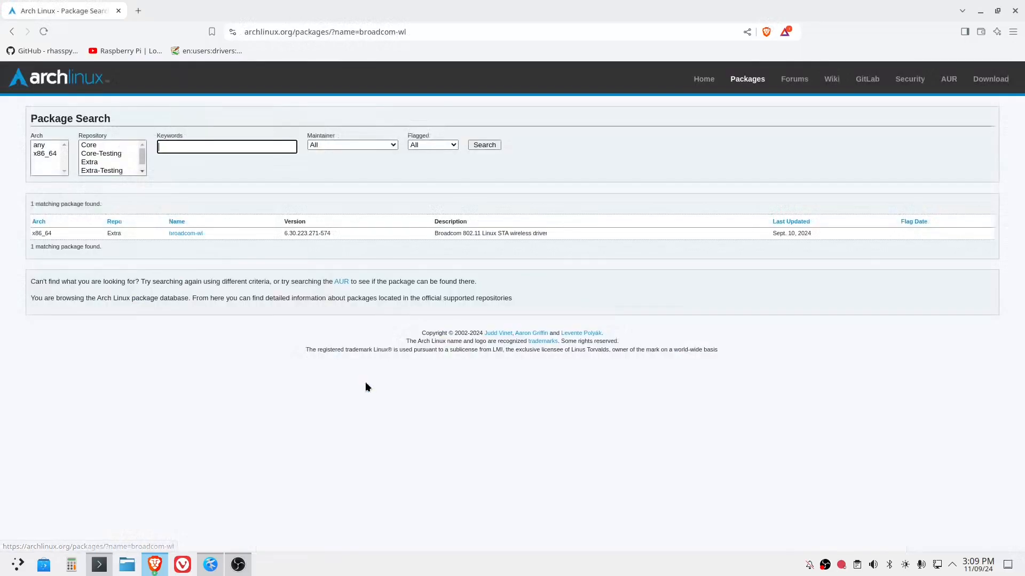
# Open the broadcom-wl 6.30.223.271-574 details page and select the 802.11 description text.
pyautogui.click(186, 233)
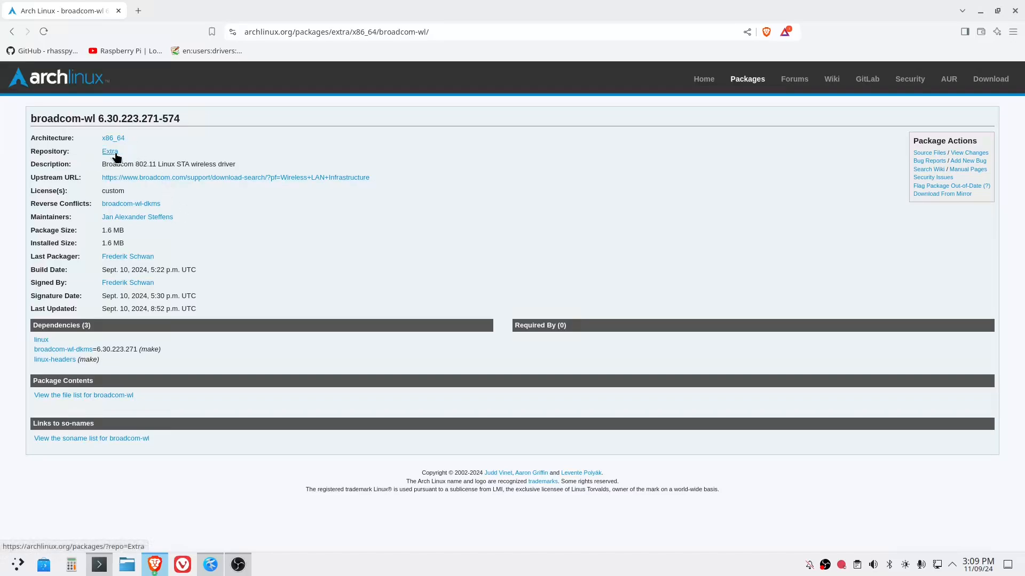
pyautogui.moveTo(102, 155)
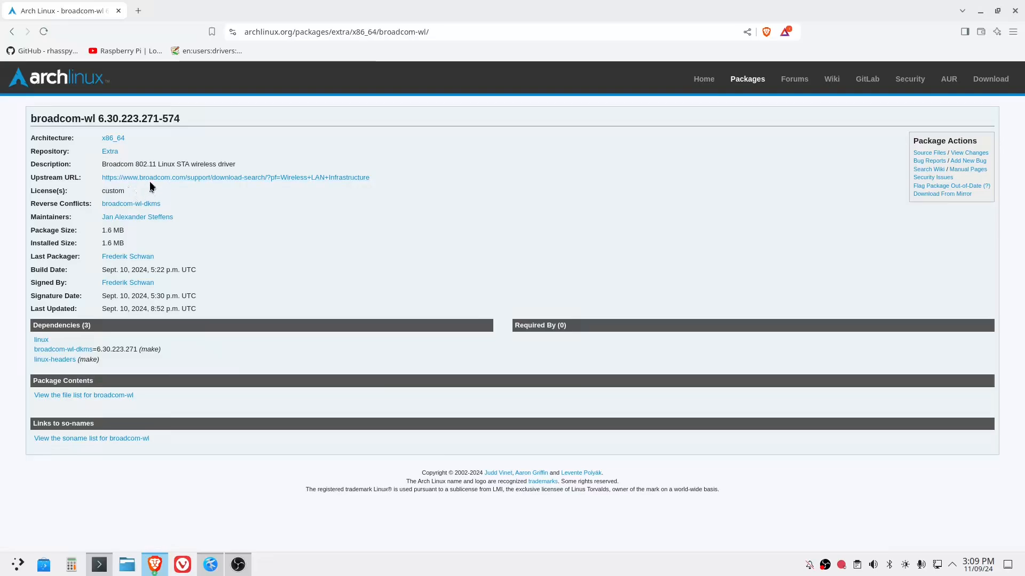
pyautogui.doubleClick(144, 163)
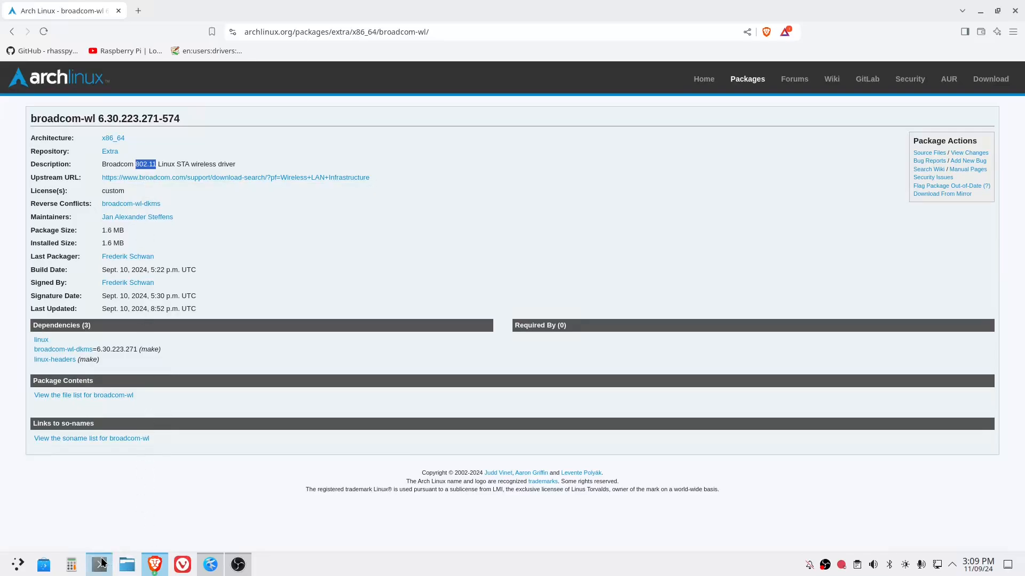
pyautogui.click(99, 564)
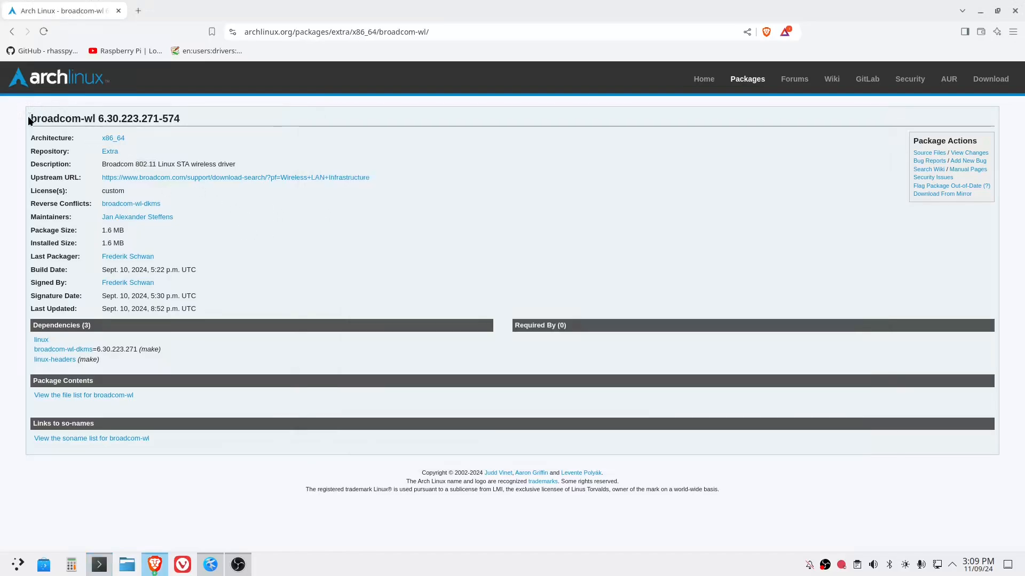
# Select and right-click the broadcom-wl name, then bring Konsole to the front.
pyautogui.doubleClick(47, 119)
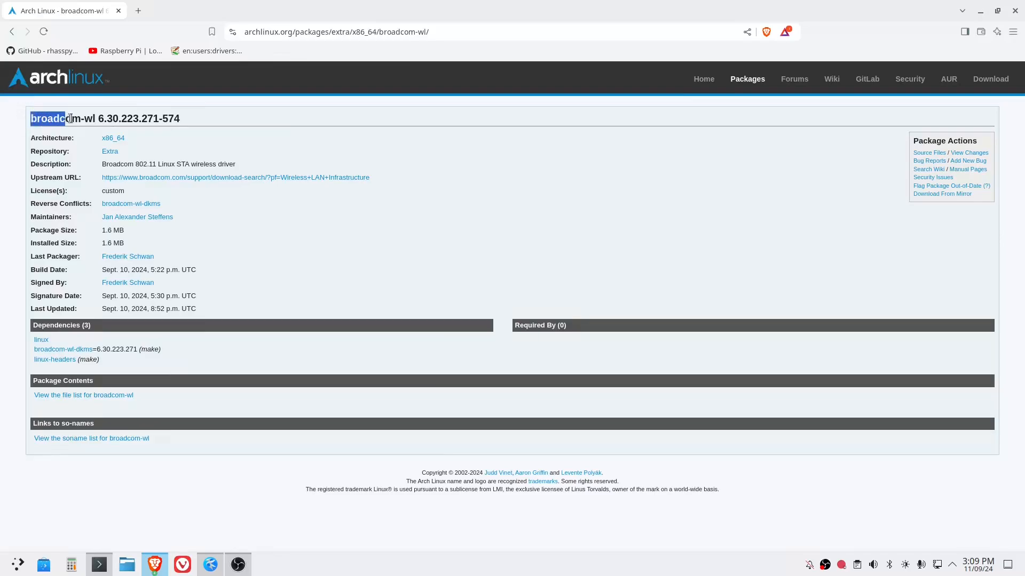
pyautogui.rightClick(65, 119)
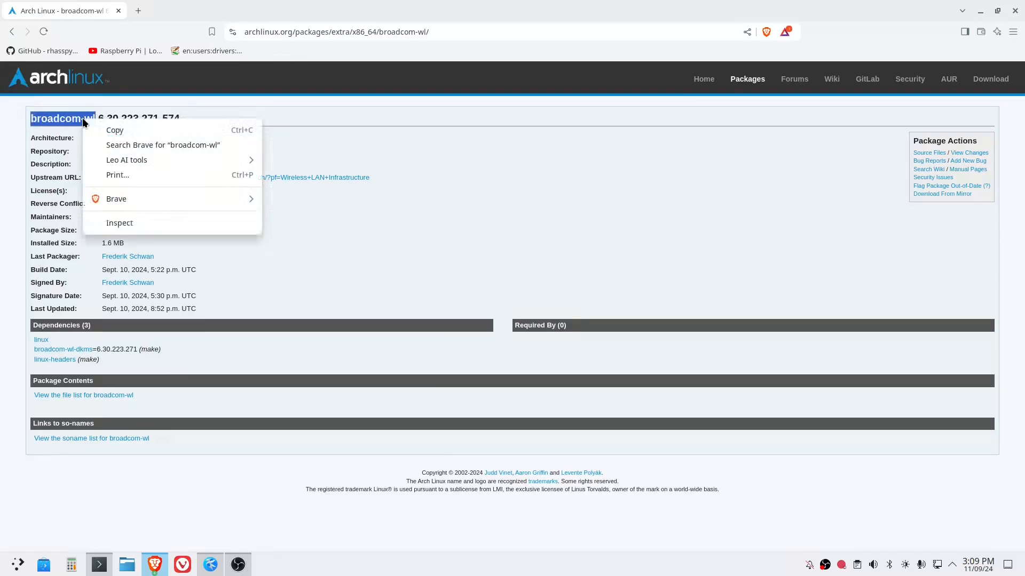
pyautogui.click(98, 563)
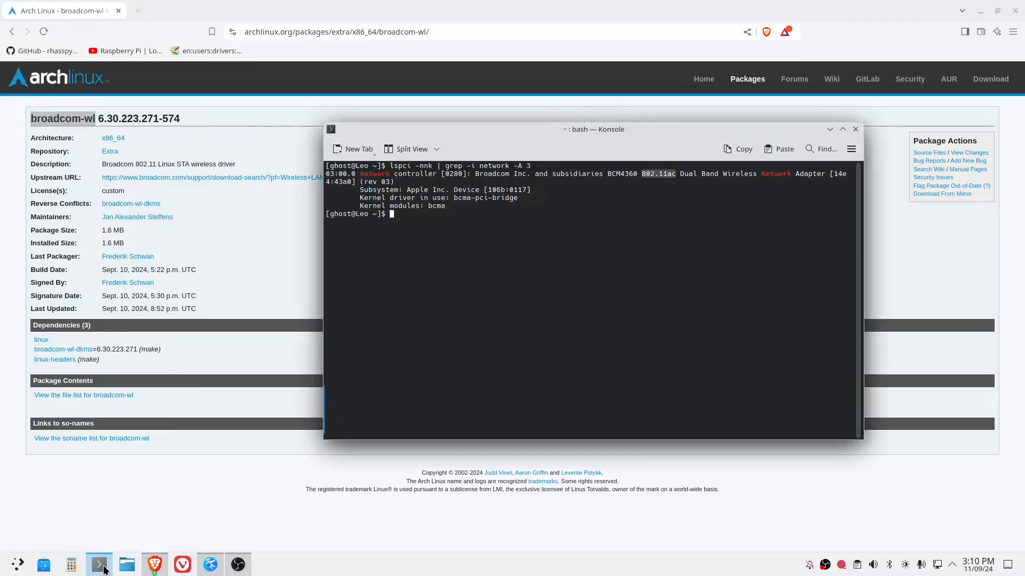
# Install broadcom-wl with sudo pacman -S, confirm with Y, then close Konsole.
pyautogui.write('sudo pacman -S')
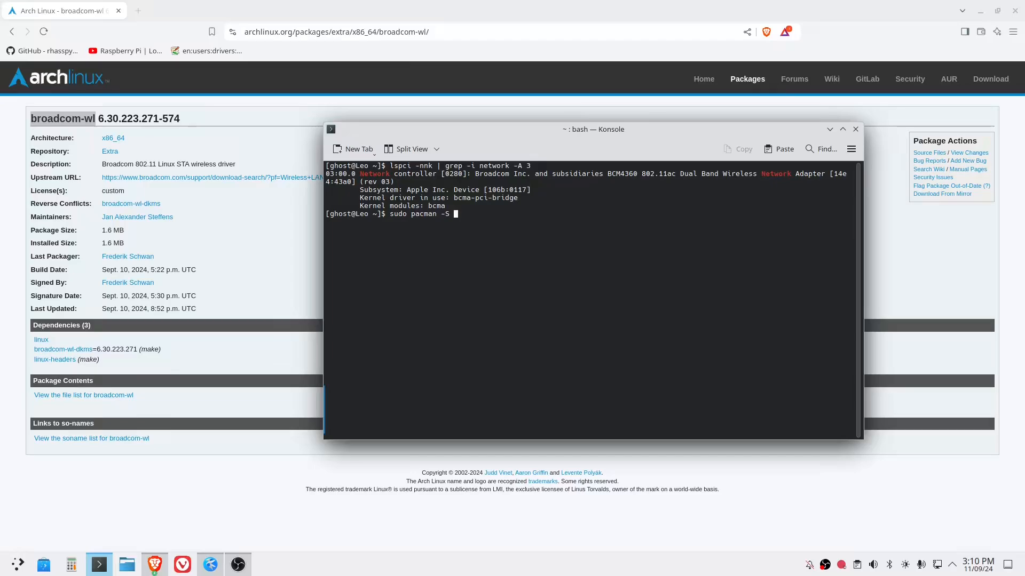
pyautogui.write('broadcom-wl')
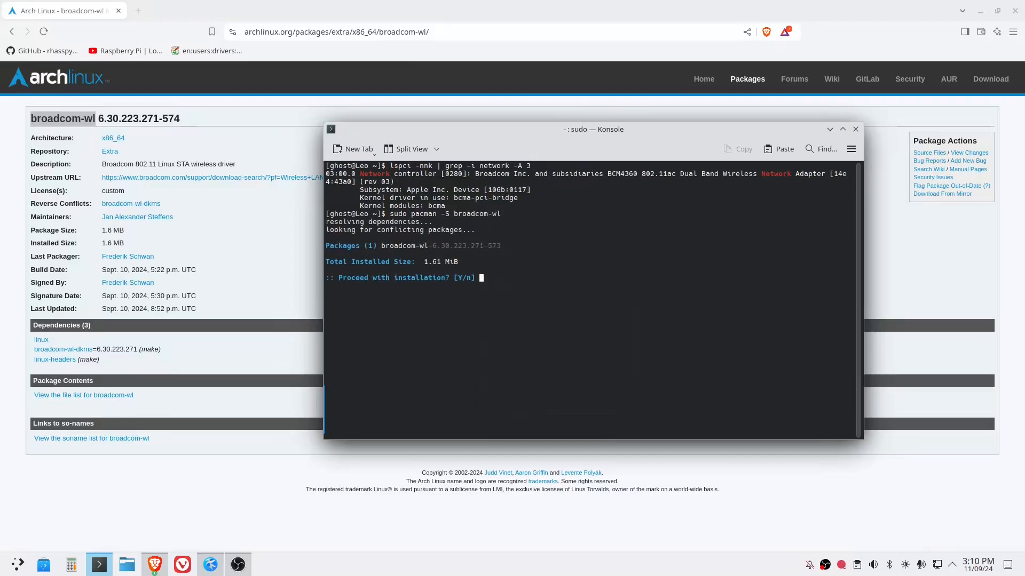
pyautogui.write('Y')
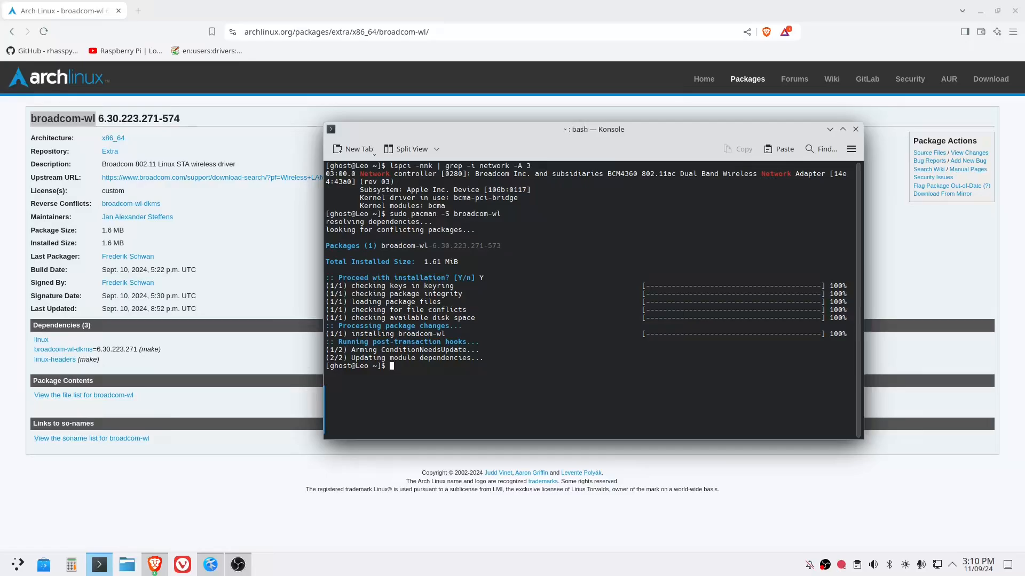
pyautogui.moveTo(529, 333)
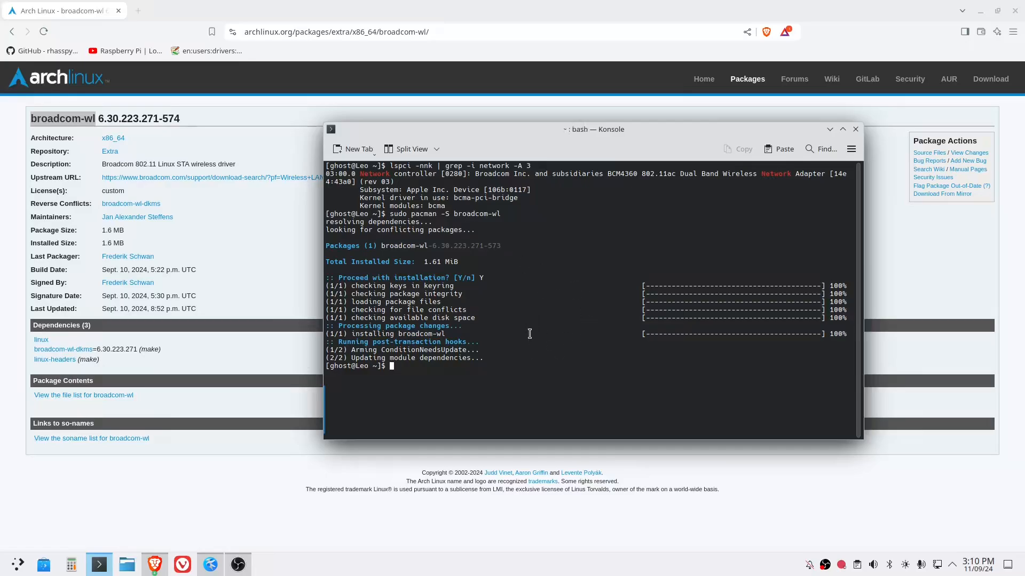
pyautogui.moveTo(380, 371)
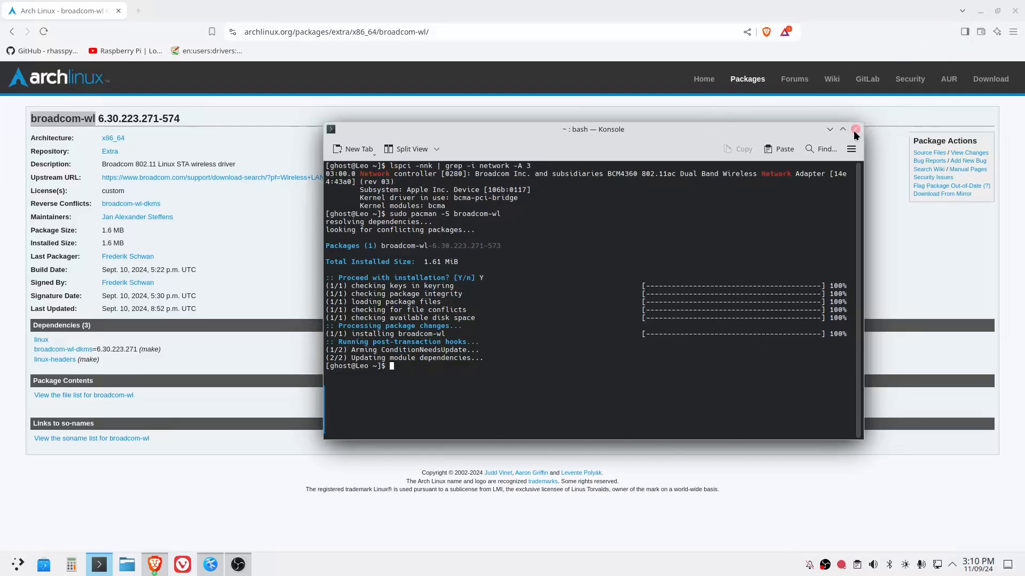
pyautogui.moveTo(855, 129)
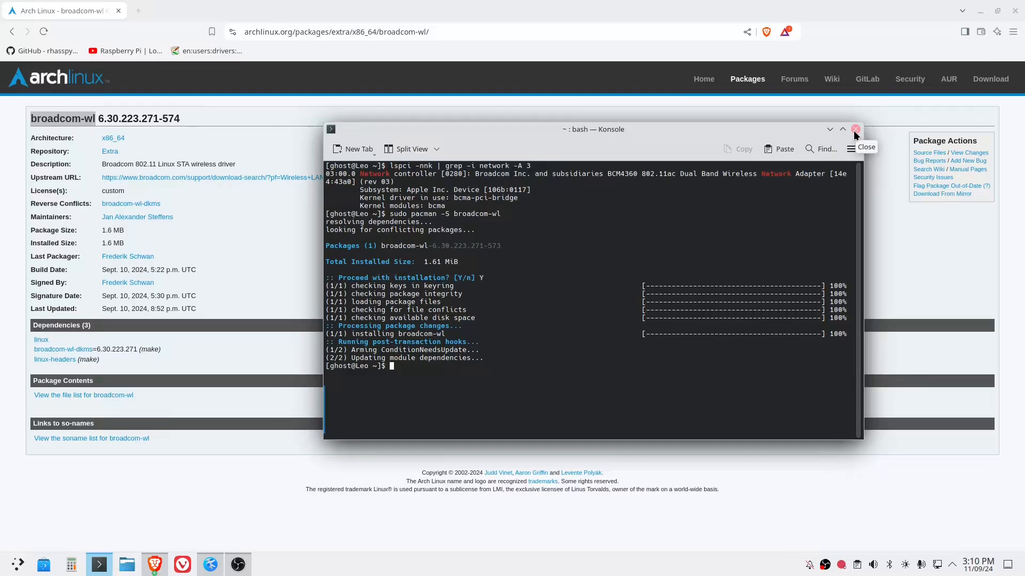
pyautogui.click(854, 128)
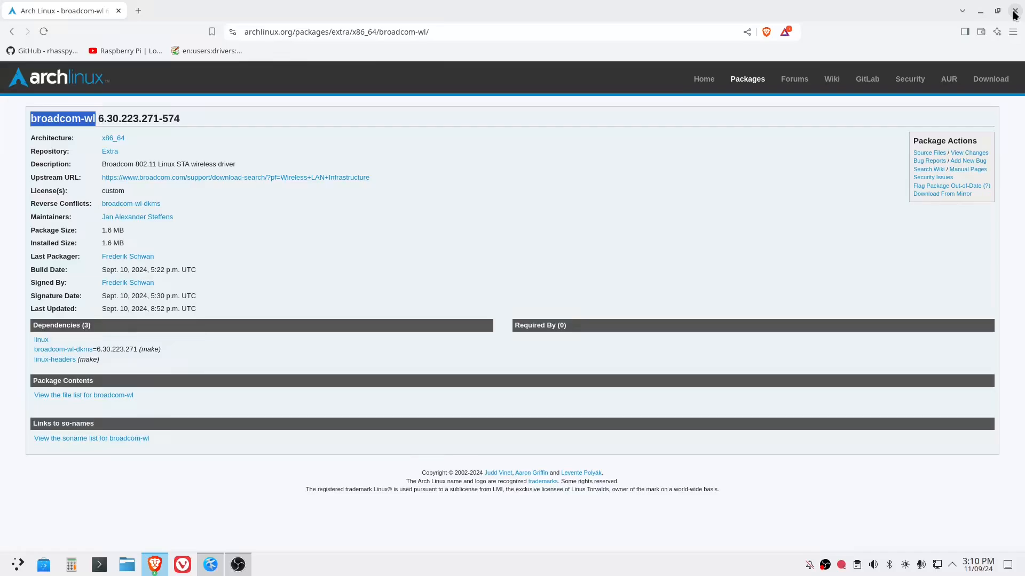
# Close Brave and disconnect Wired connection 1 from the tray network list.
pyautogui.click(1013, 12)
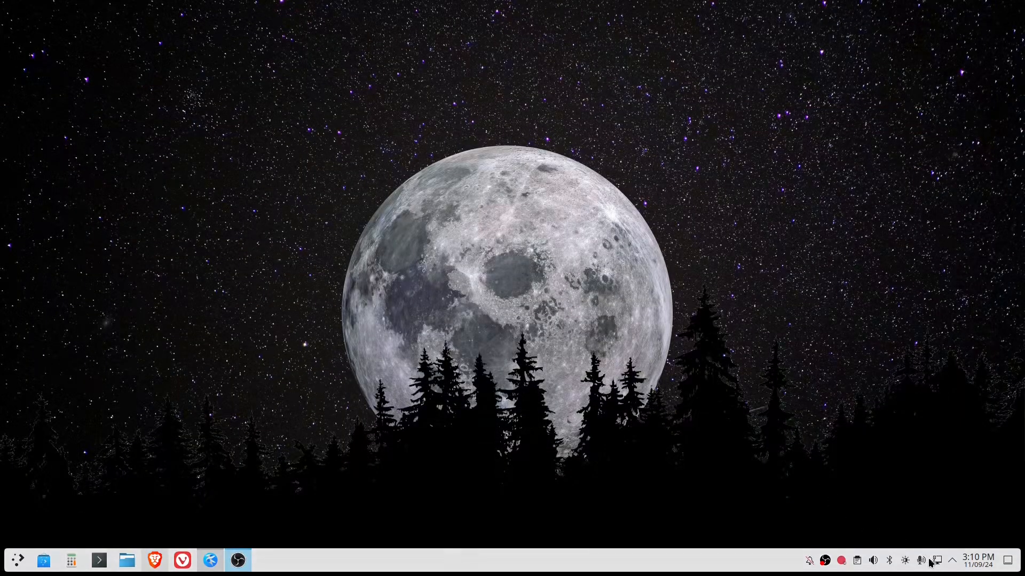
pyautogui.click(936, 561)
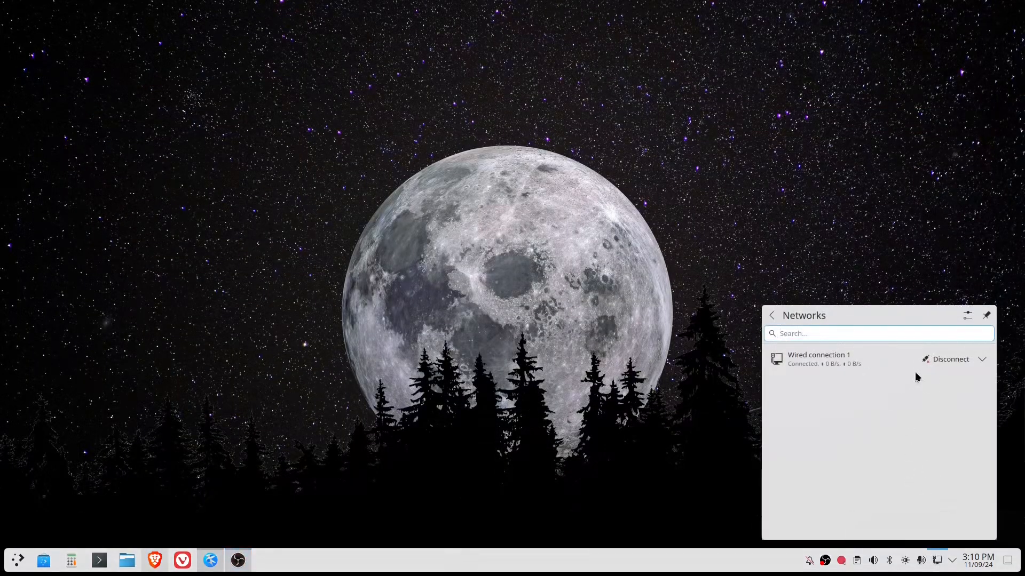
pyautogui.click(949, 359)
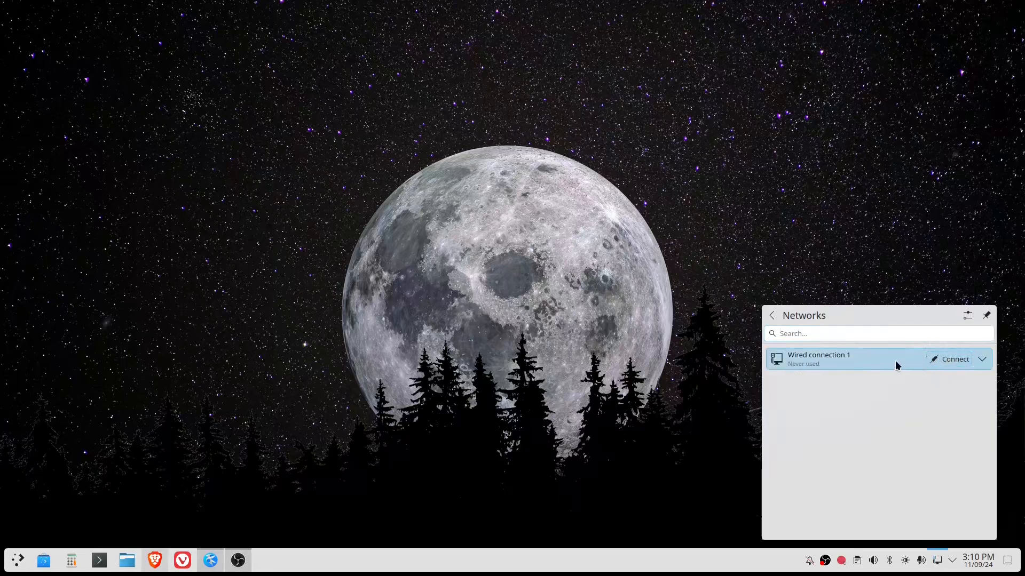
pyautogui.click(17, 560)
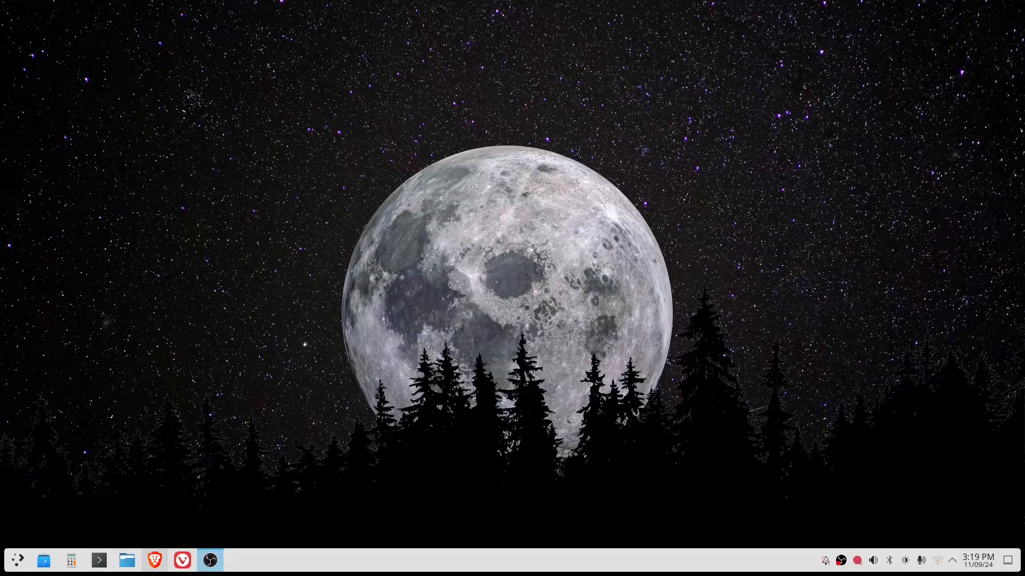
pyautogui.moveTo(950, 563)
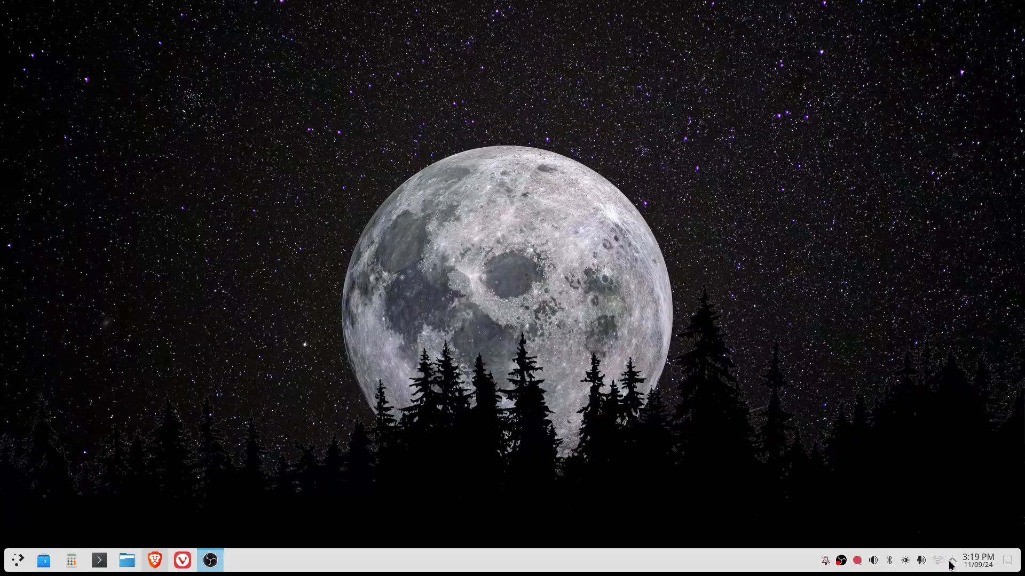
pyautogui.moveTo(937, 560)
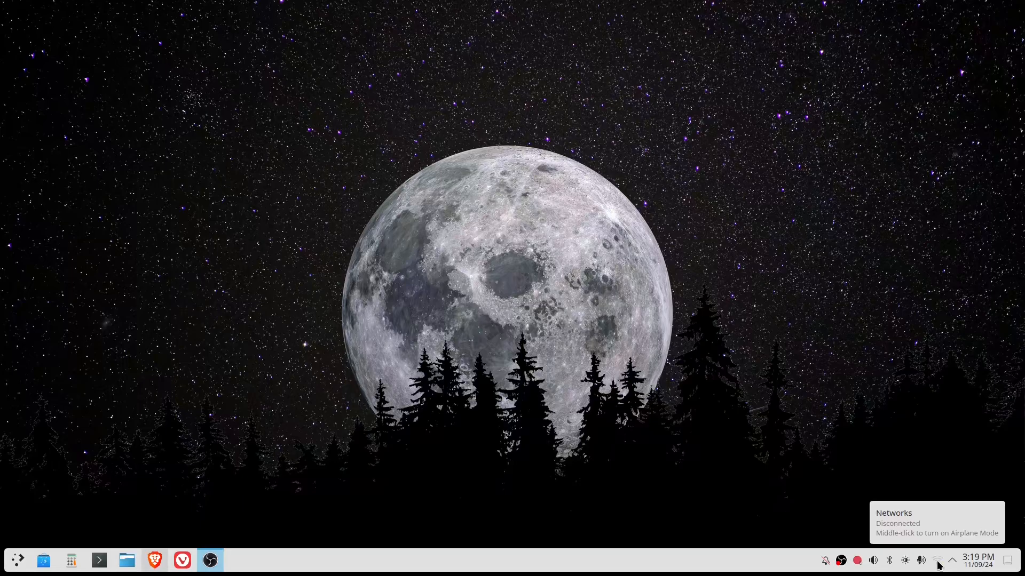
# Join the second listed 5G Wi-Fi network by entering its password.
pyautogui.click(937, 561)
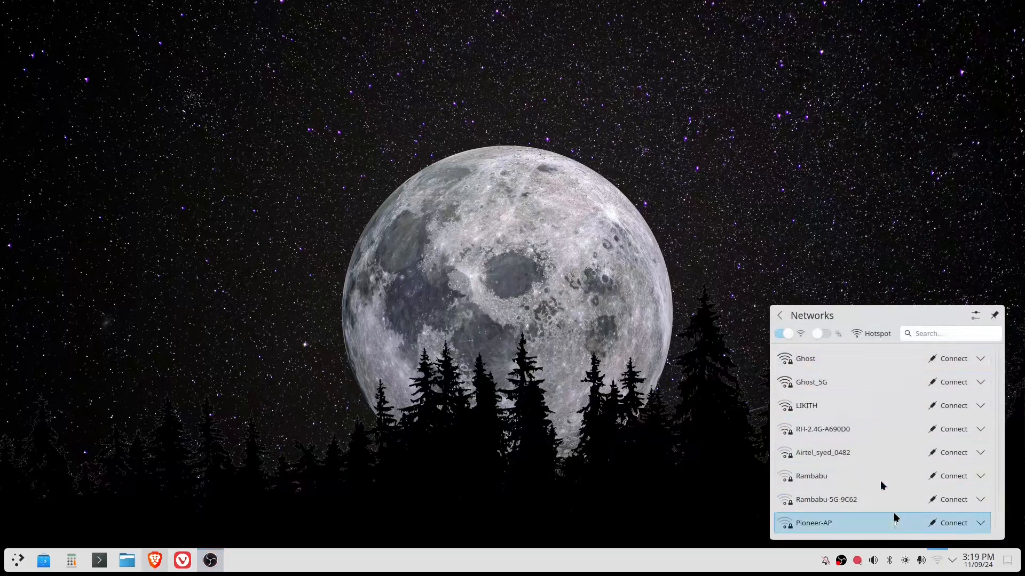
pyautogui.moveTo(785, 333)
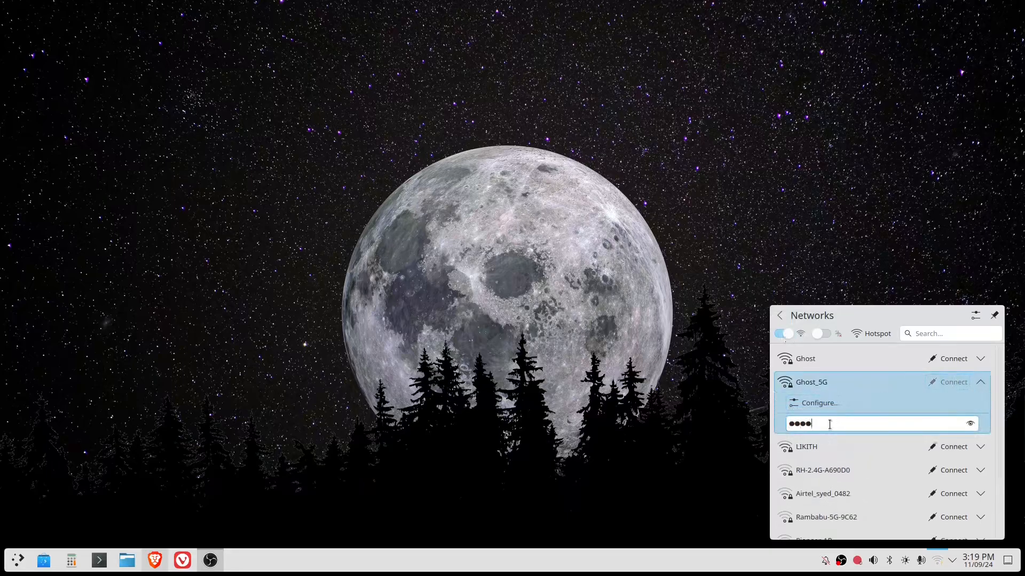
pyautogui.write('•')
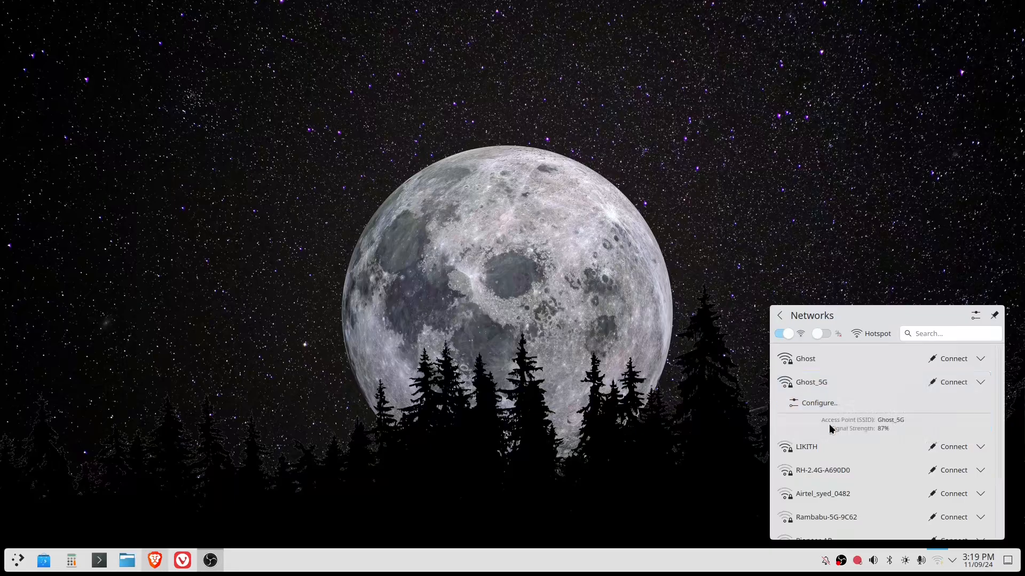
pyautogui.click(952, 382)
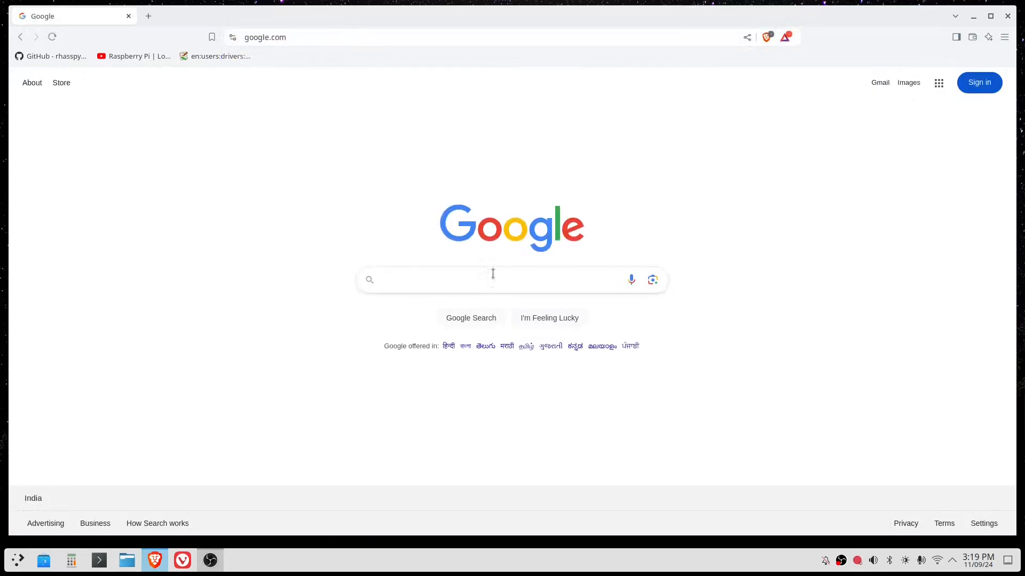
pyautogui.moveTo(505, 272)
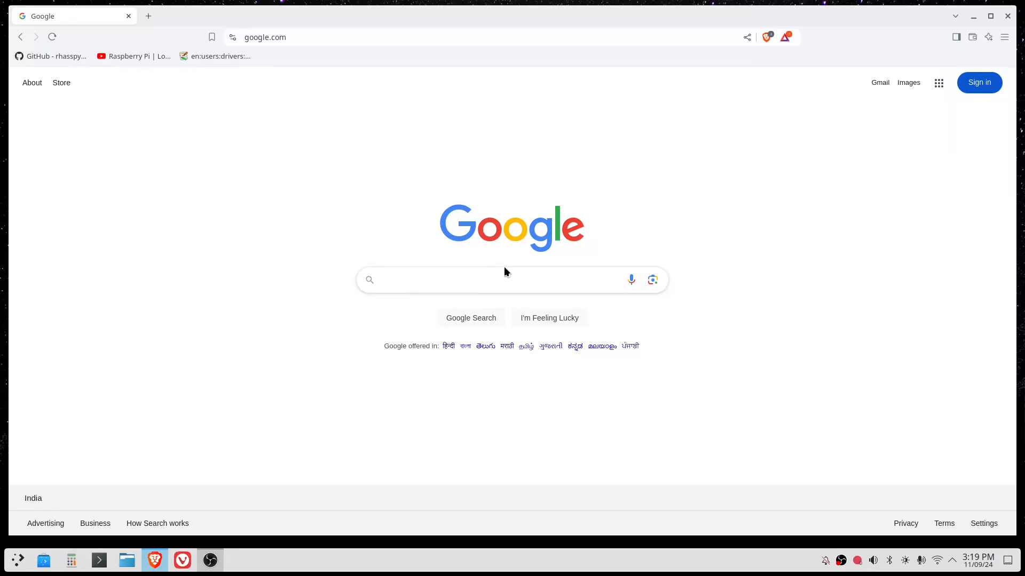
# Put the text cursor in Google's search box in Brave.
pyautogui.click(509, 280)
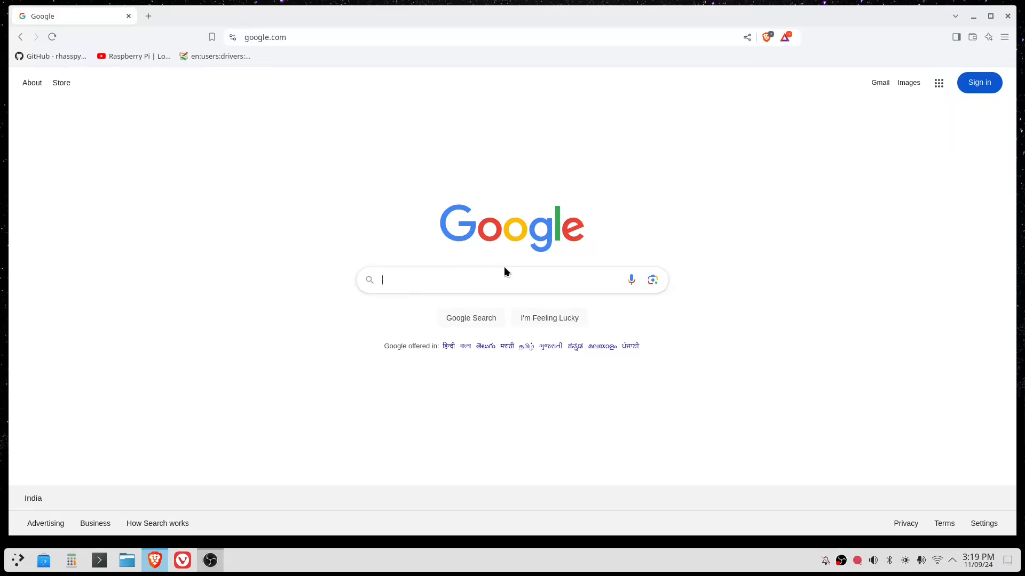